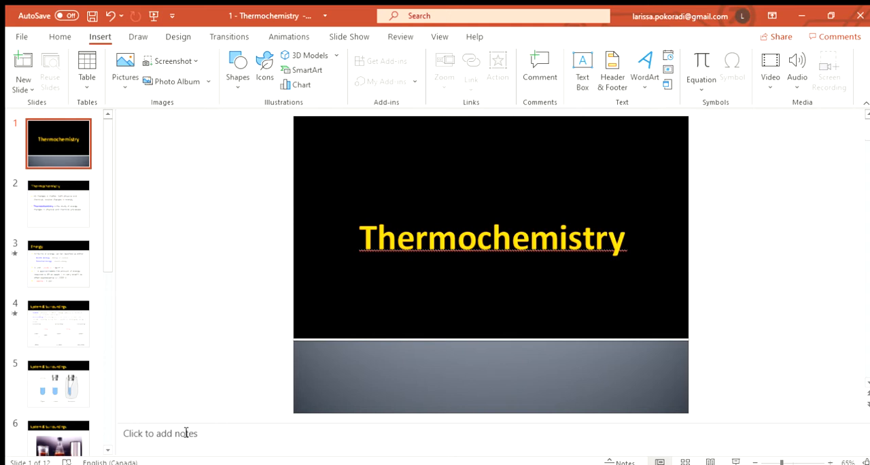
# Show slide 2, the Thermochemistry definition slide, from the thumbnail pane
pyautogui.click(58, 202)
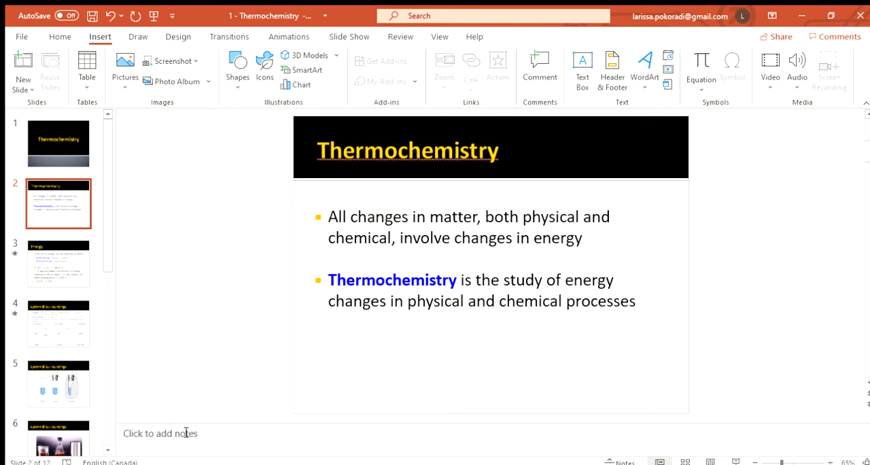
pyautogui.moveTo(575, 310)
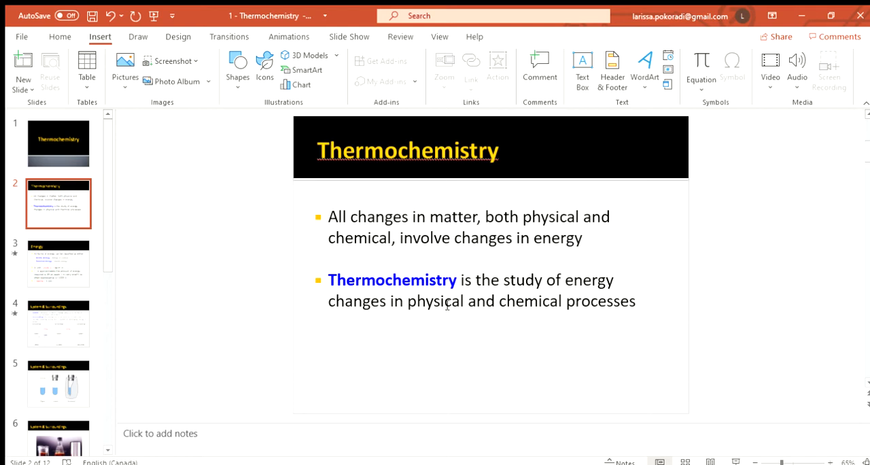
pyautogui.moveTo(452, 319)
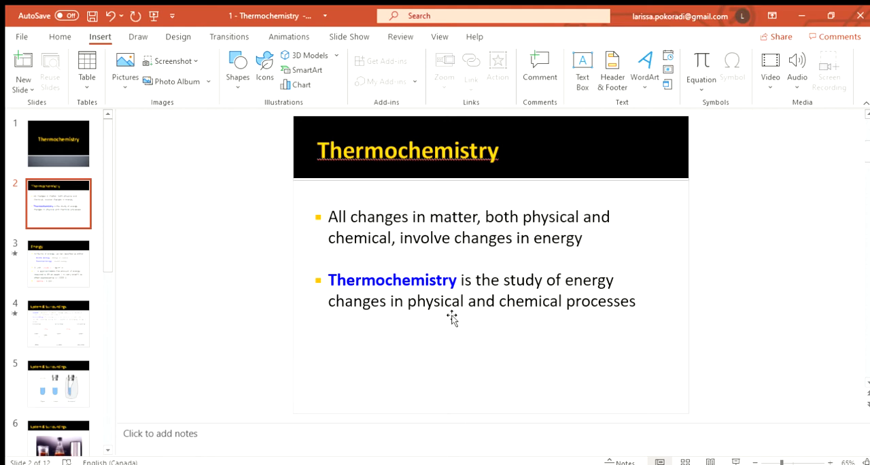
# Display slide 3, Energy, covering kinetic and potential energy, joules and calories
pyautogui.click(59, 263)
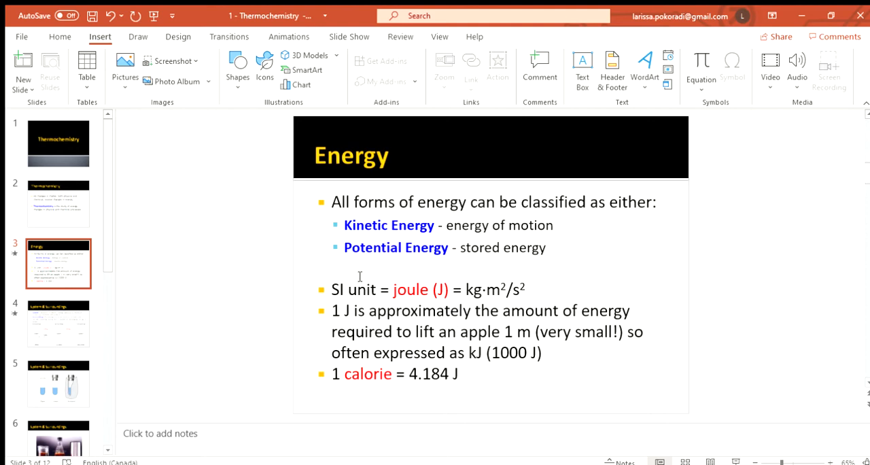
pyautogui.moveTo(551, 231)
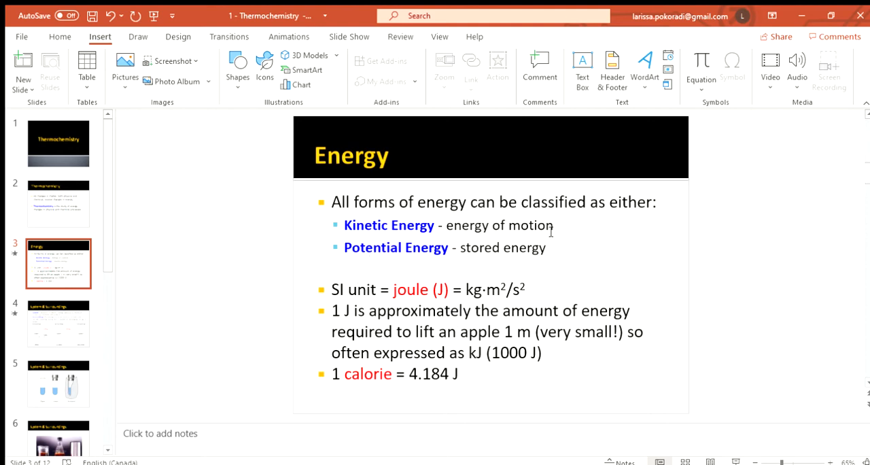
pyautogui.moveTo(498, 259)
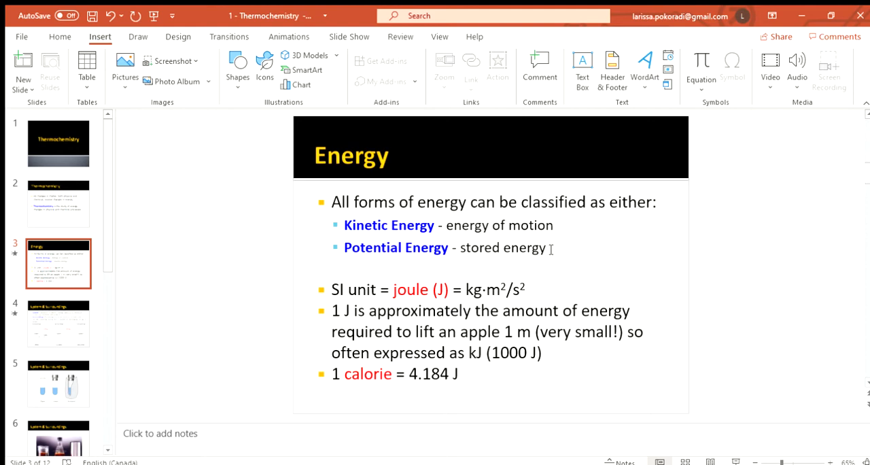
pyautogui.moveTo(363, 289)
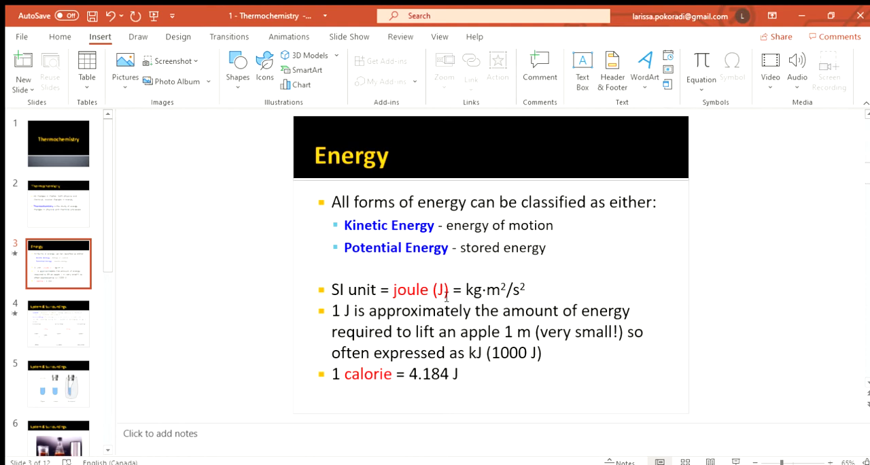
pyautogui.moveTo(446, 293)
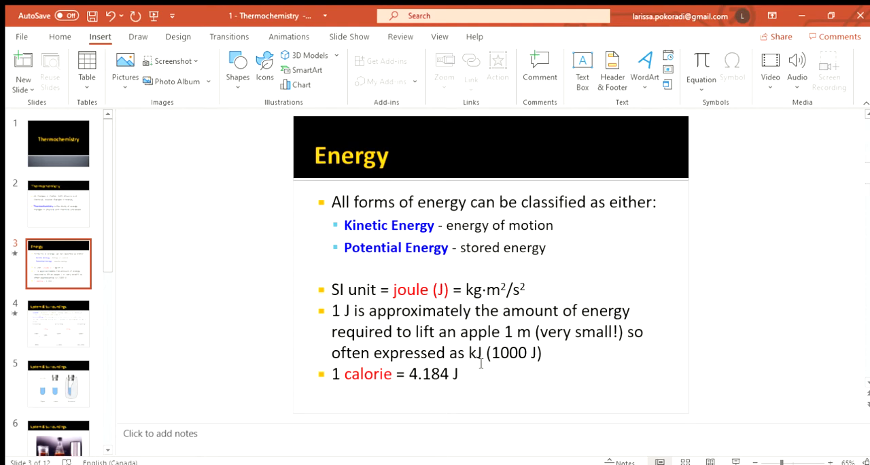
pyautogui.moveTo(481, 364)
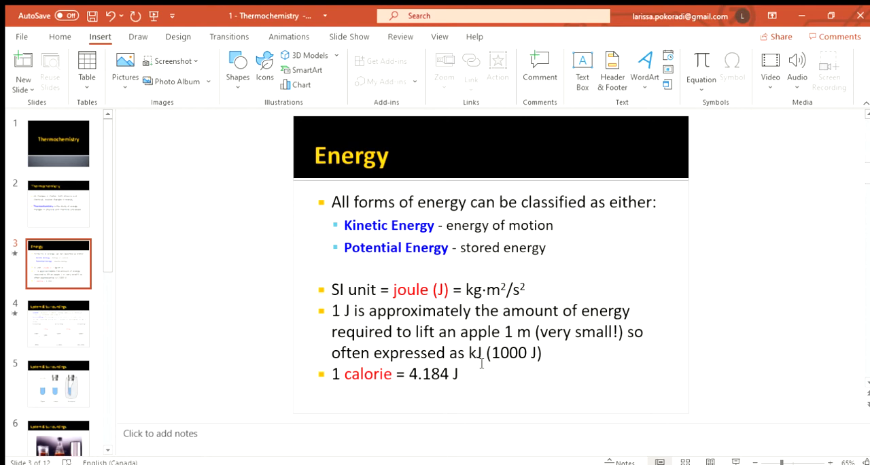
pyautogui.moveTo(480, 359)
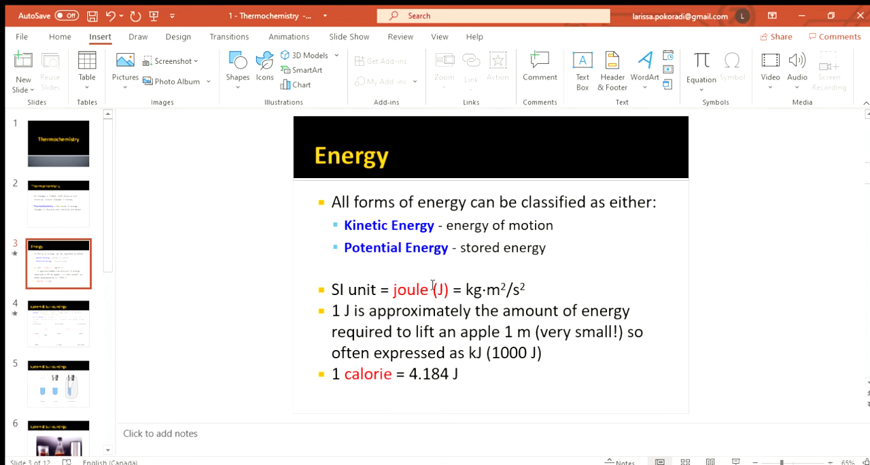
pyautogui.moveTo(442, 294)
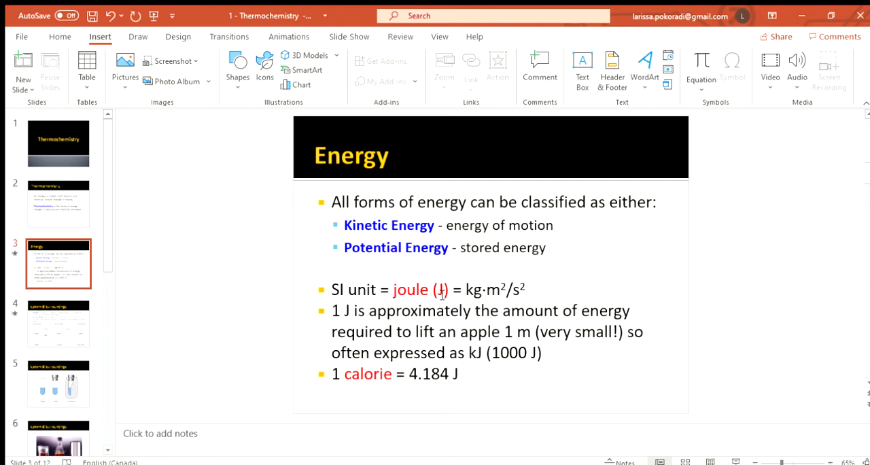
pyautogui.moveTo(367, 379)
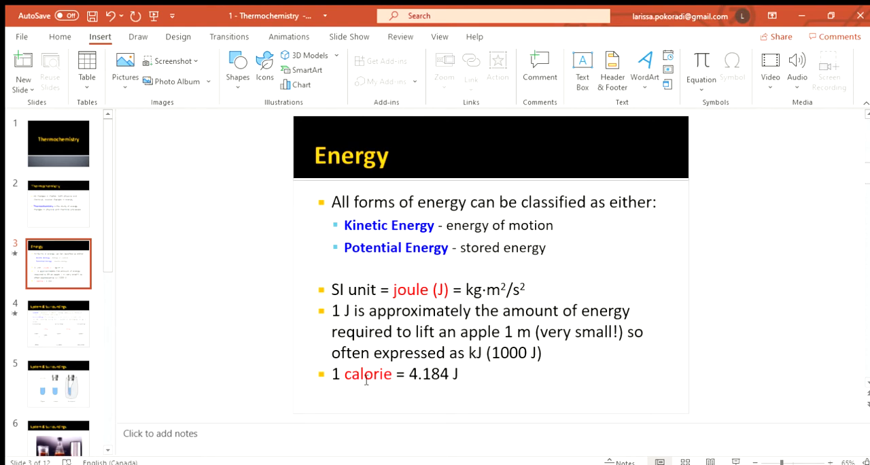
pyautogui.moveTo(365, 393)
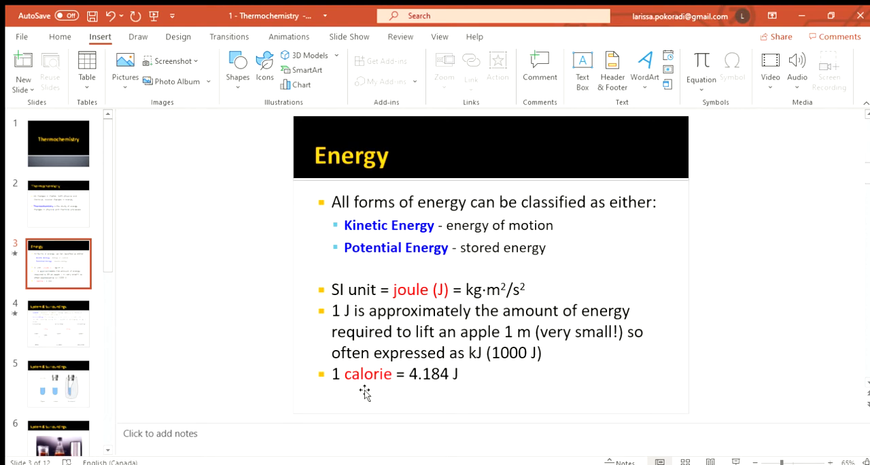
pyautogui.moveTo(504, 323)
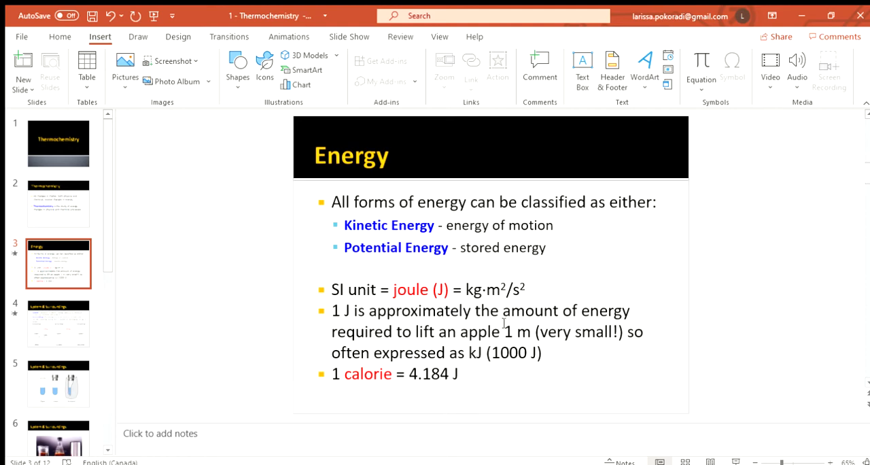
pyautogui.moveTo(402, 342)
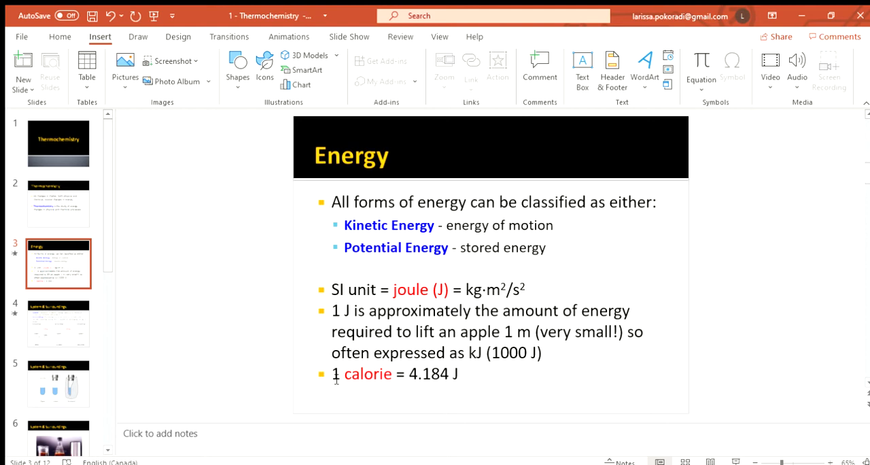
# Display slide 4 showing open, closed and isolated system diagrams
pyautogui.click(59, 323)
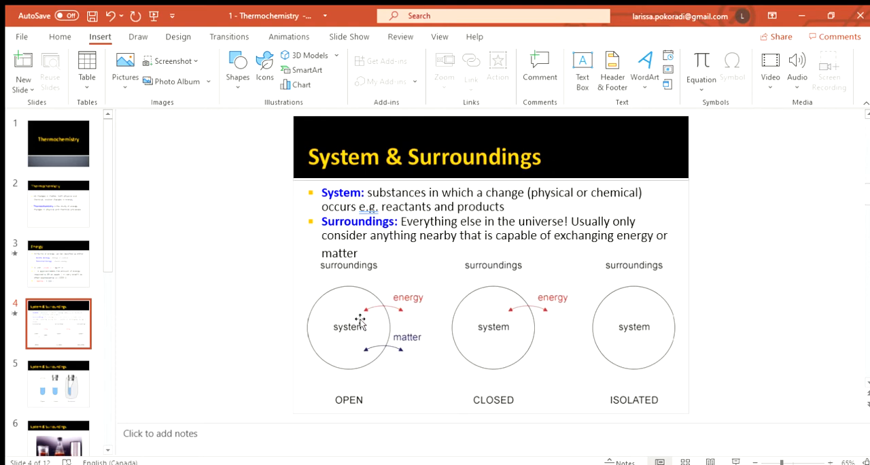
pyautogui.moveTo(621, 296)
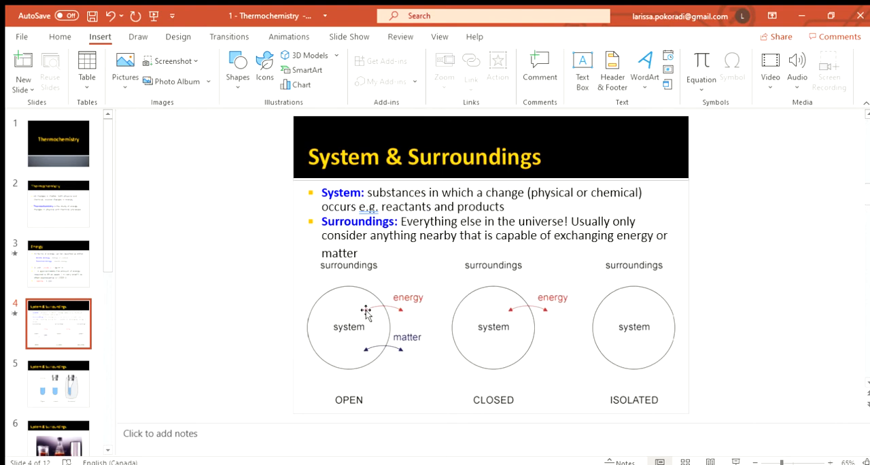
pyautogui.moveTo(353, 320)
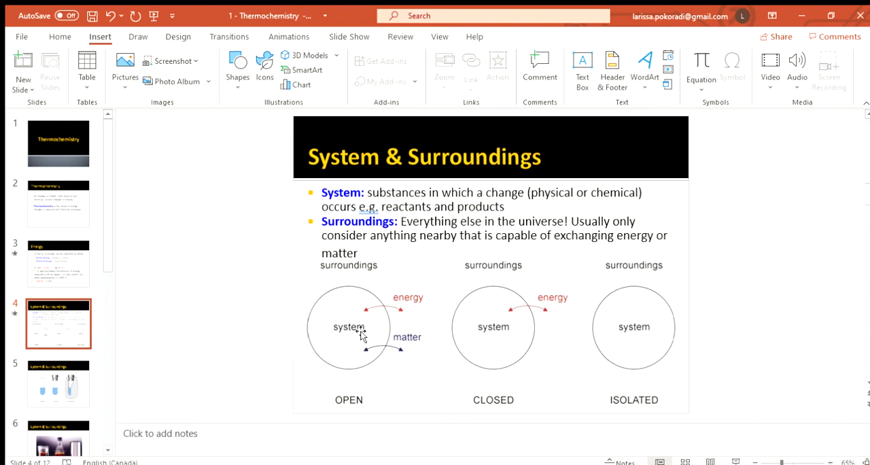
pyautogui.moveTo(348, 333)
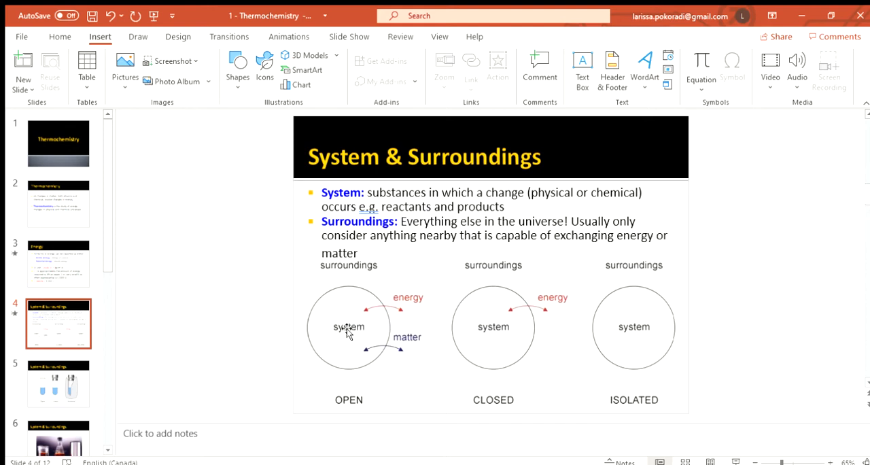
pyautogui.moveTo(500, 328)
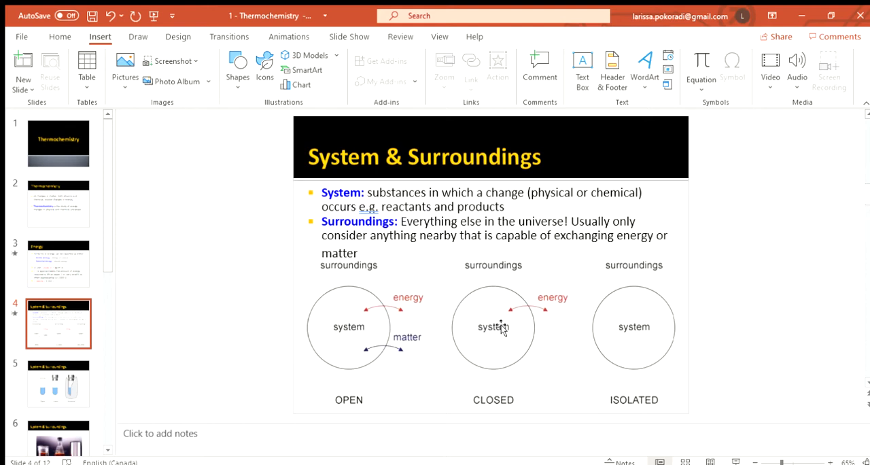
pyautogui.moveTo(517, 303)
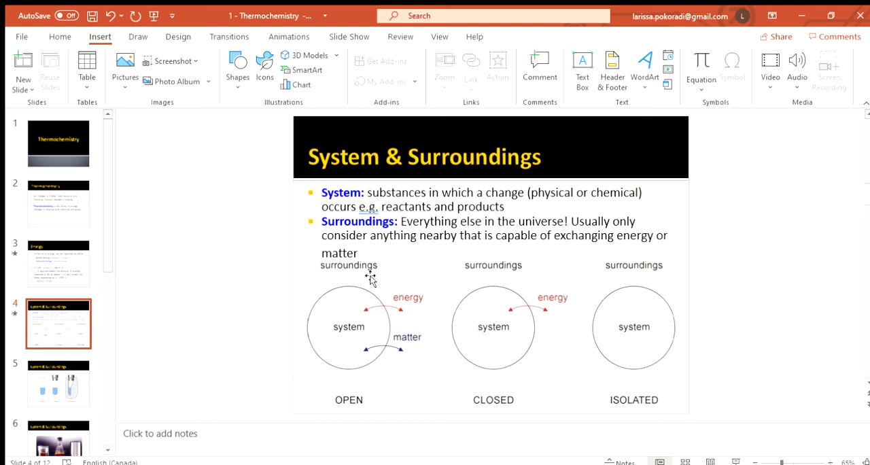
pyautogui.moveTo(484, 331)
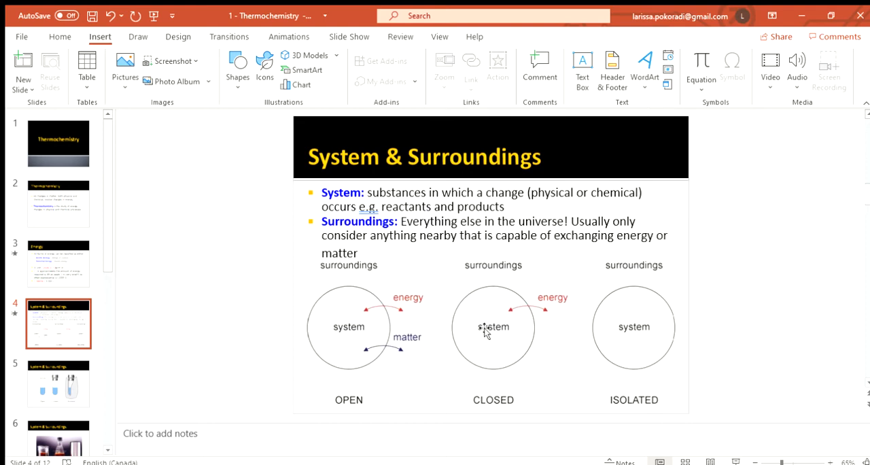
pyautogui.moveTo(537, 315)
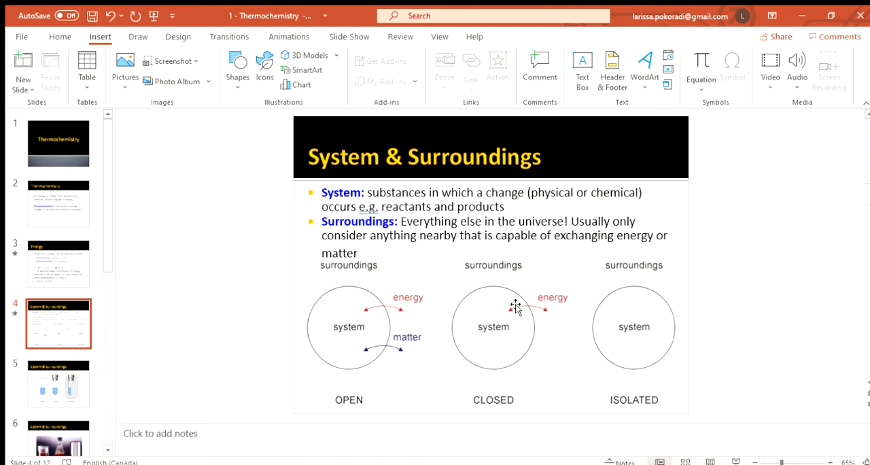
pyautogui.moveTo(389, 340)
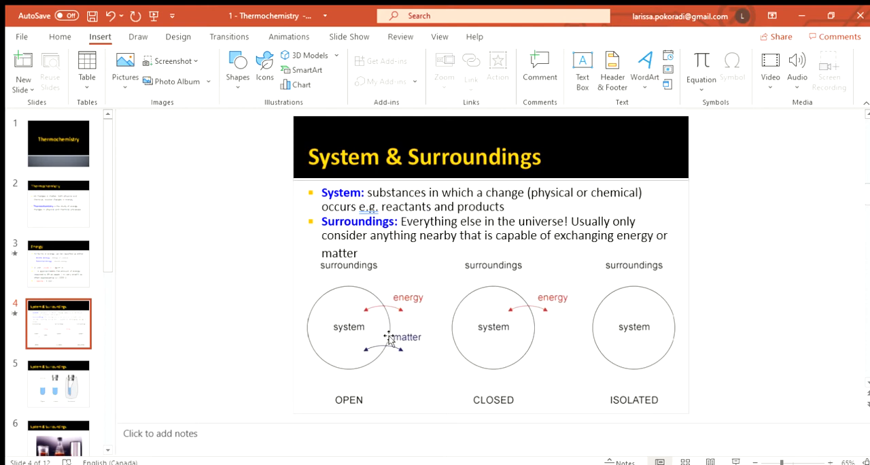
pyautogui.moveTo(399, 372)
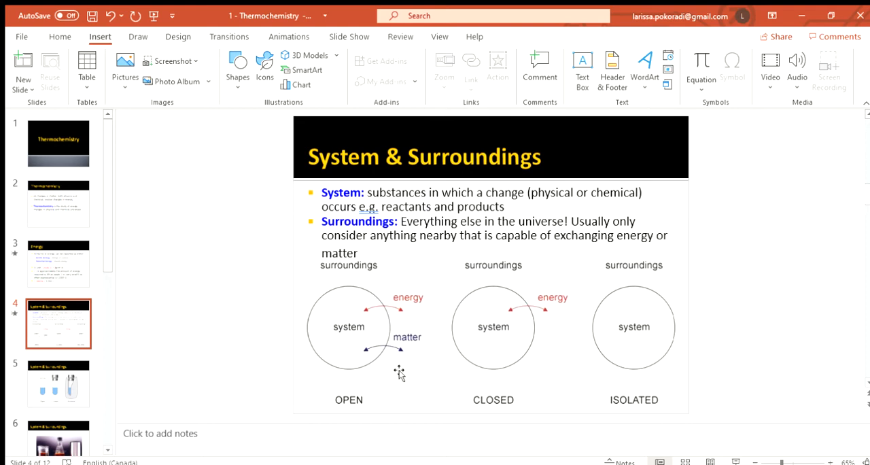
pyautogui.moveTo(373, 395)
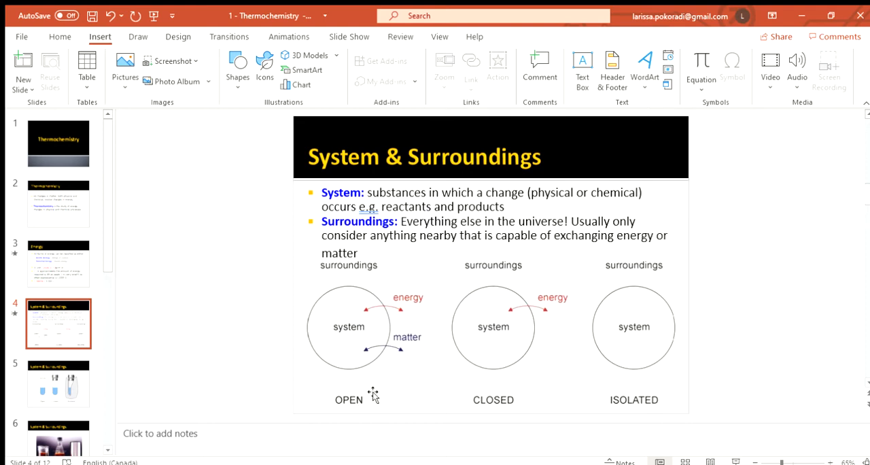
pyautogui.moveTo(653, 403)
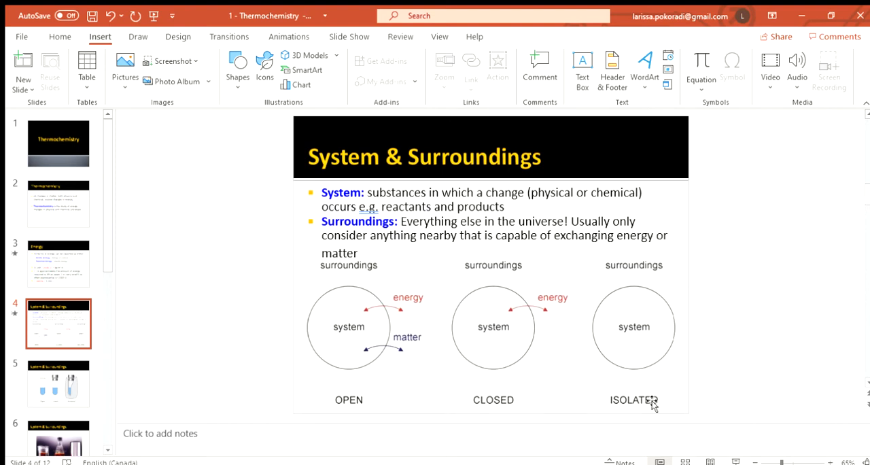
pyautogui.moveTo(642, 403)
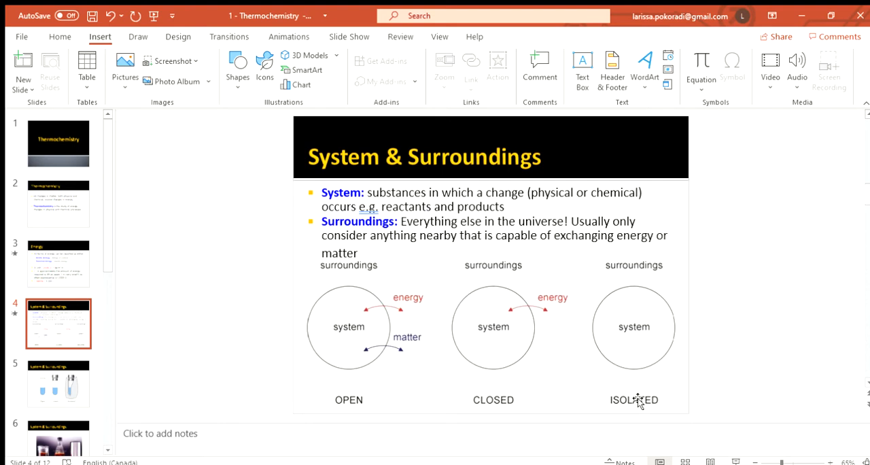
pyautogui.moveTo(436, 387)
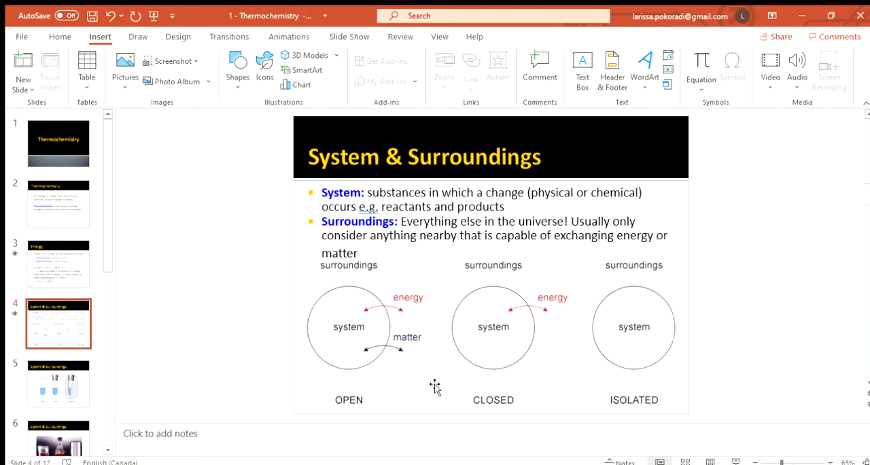
pyautogui.moveTo(360, 336)
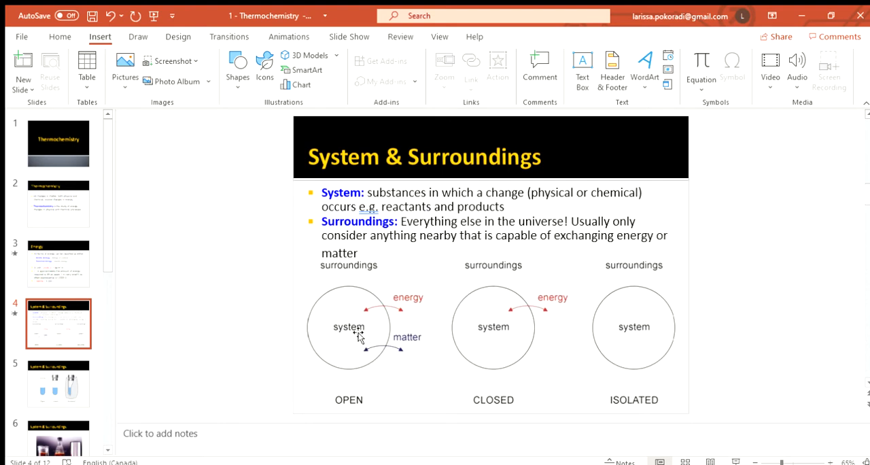
pyautogui.moveTo(403, 351)
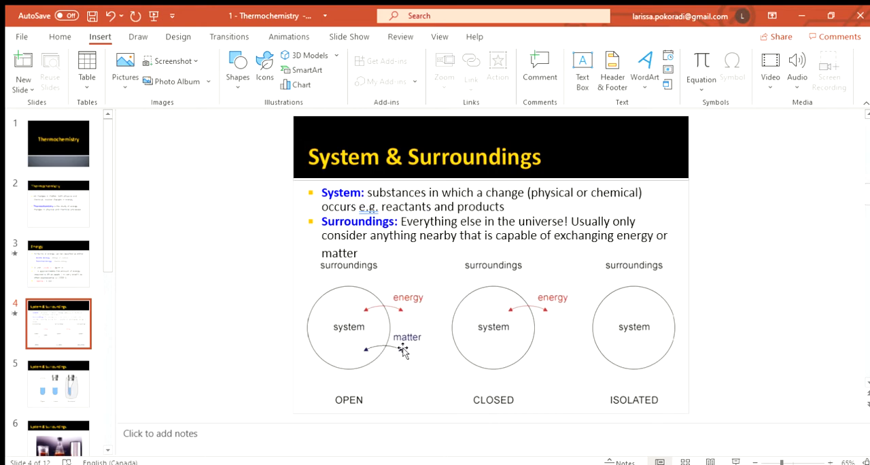
pyautogui.moveTo(411, 343)
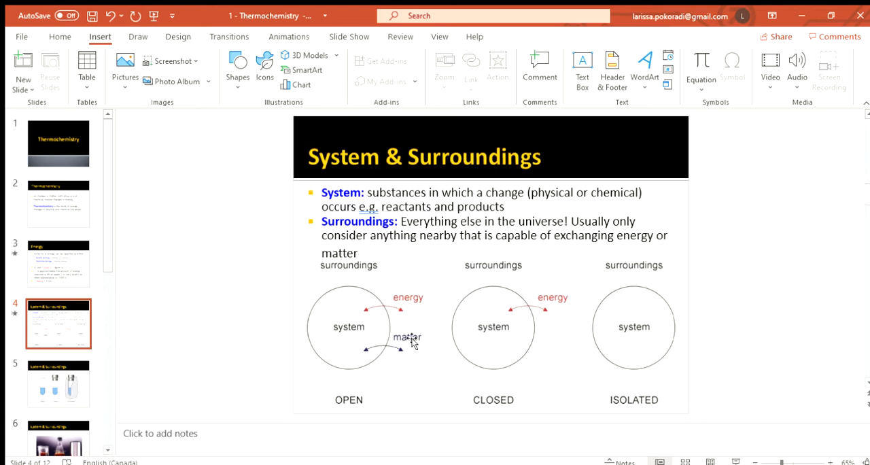
pyautogui.moveTo(385, 309)
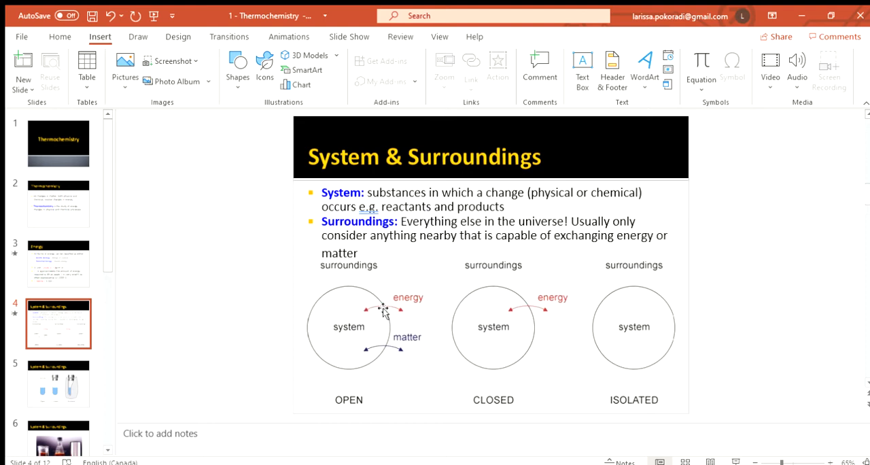
pyautogui.moveTo(401, 320)
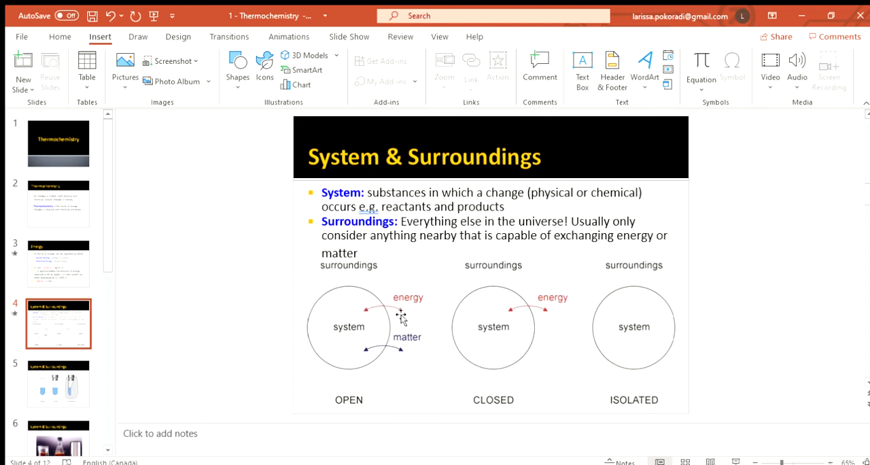
pyautogui.moveTo(349, 407)
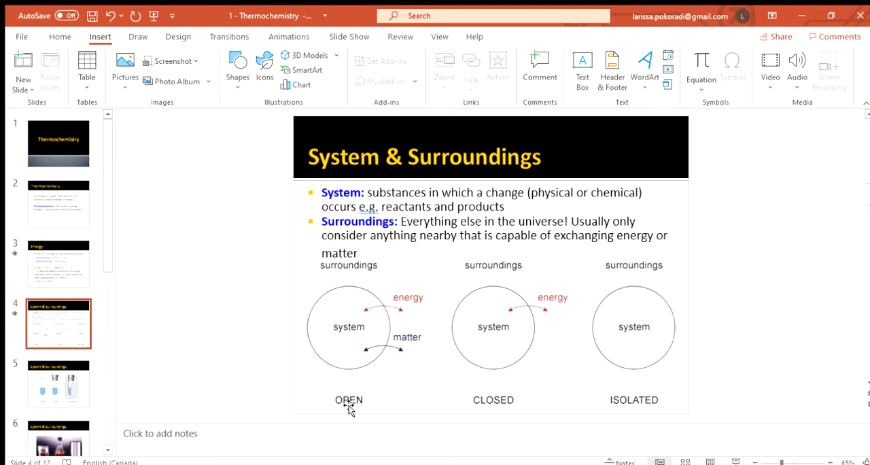
pyautogui.moveTo(360, 398)
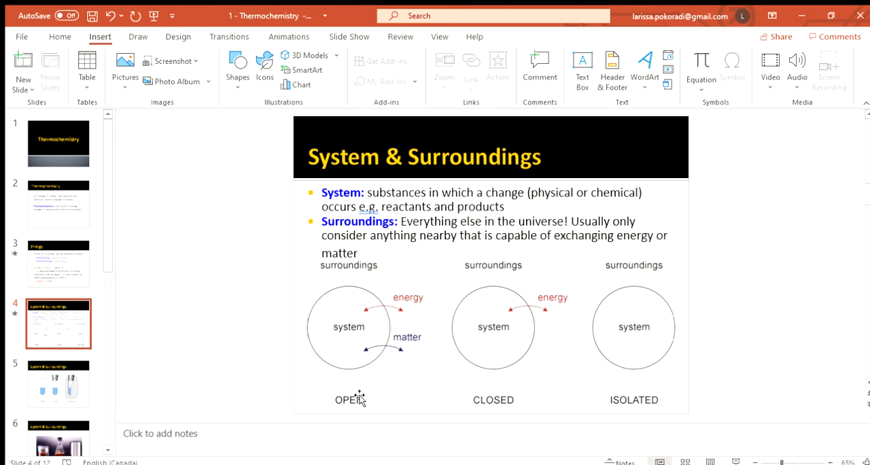
pyautogui.moveTo(510, 279)
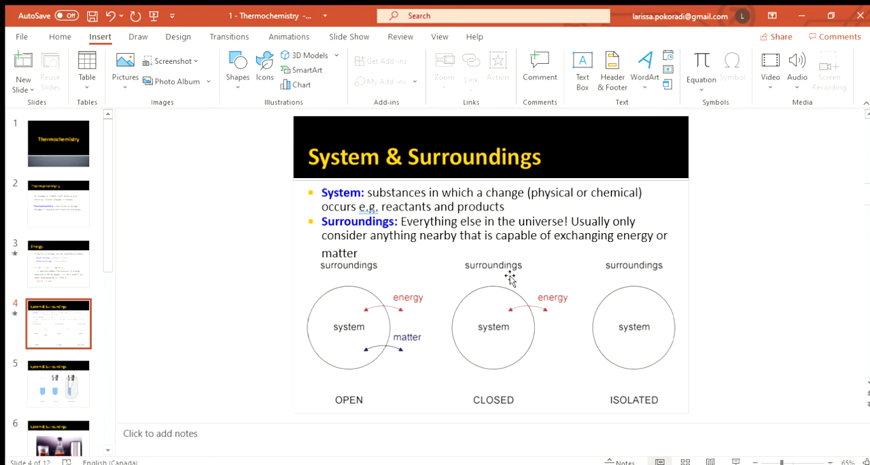
pyautogui.moveTo(468, 347)
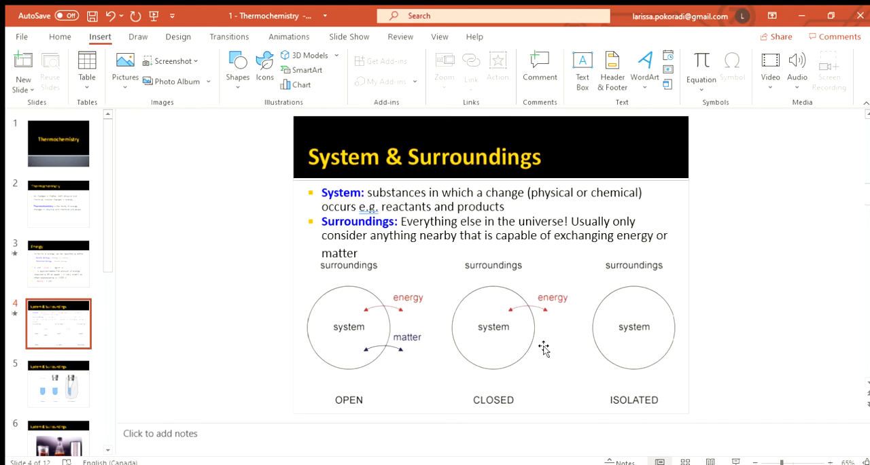
pyautogui.moveTo(527, 321)
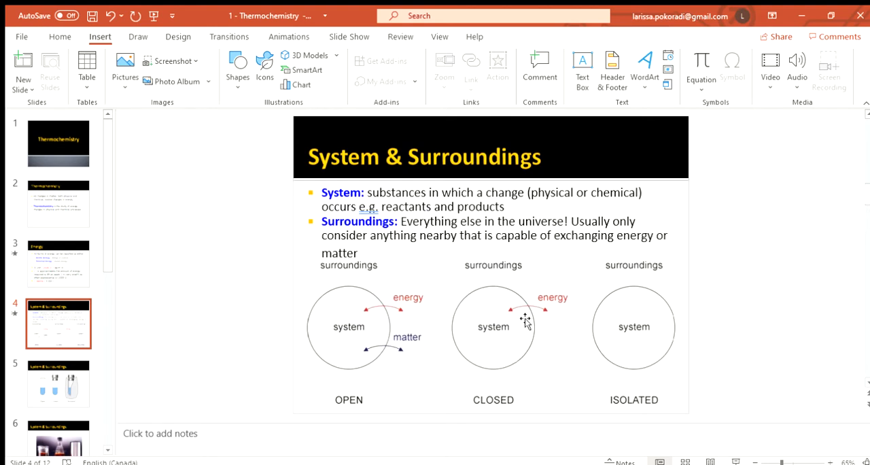
pyautogui.moveTo(522, 311)
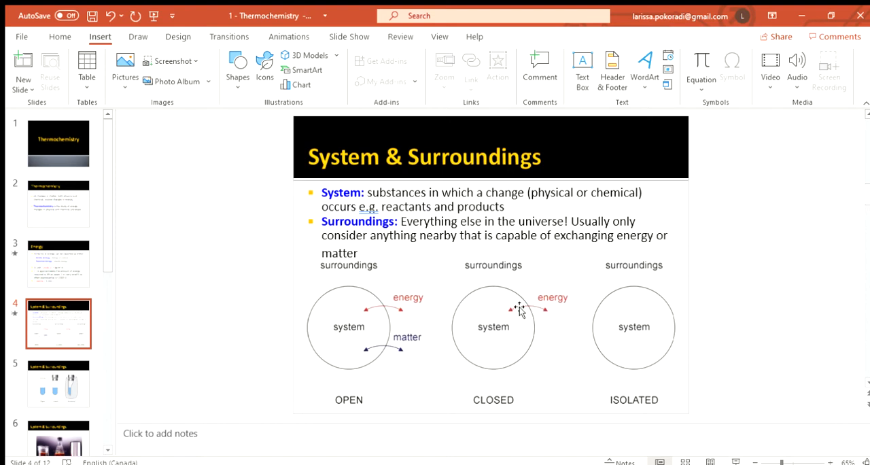
pyautogui.moveTo(606, 297)
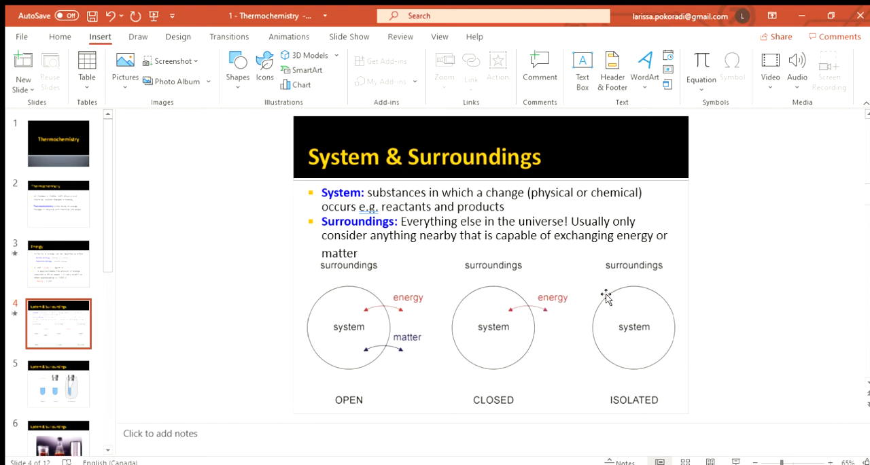
pyautogui.moveTo(667, 309)
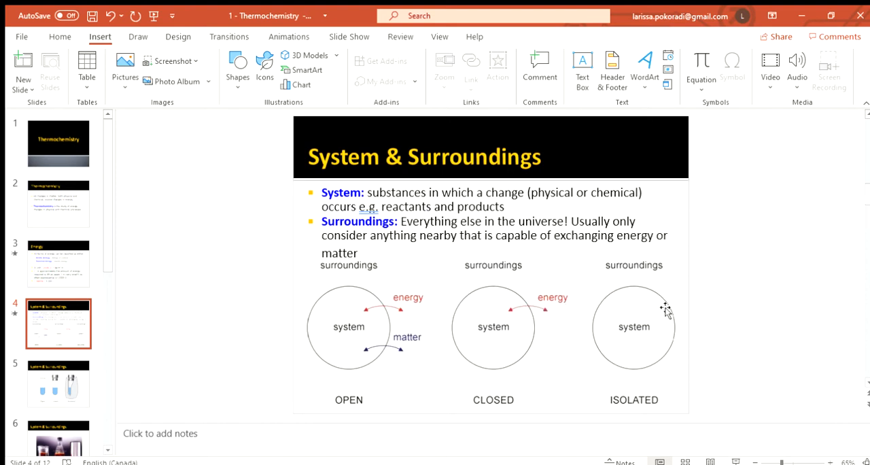
pyautogui.moveTo(659, 327)
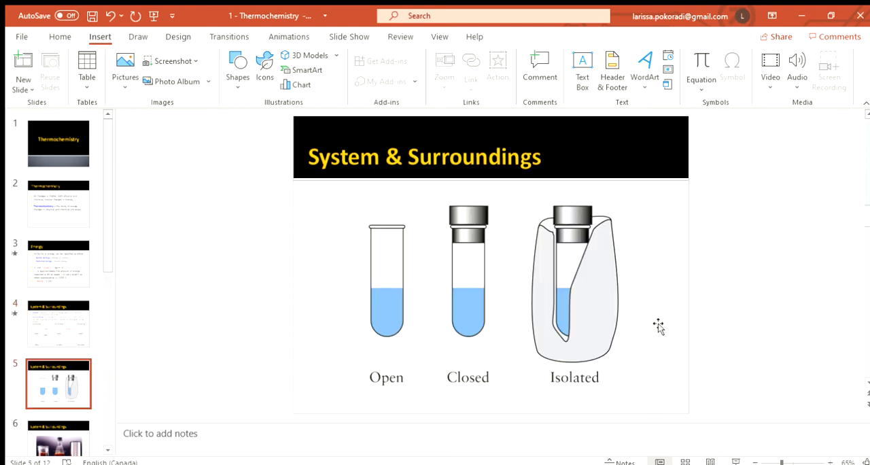
pyautogui.moveTo(539, 284)
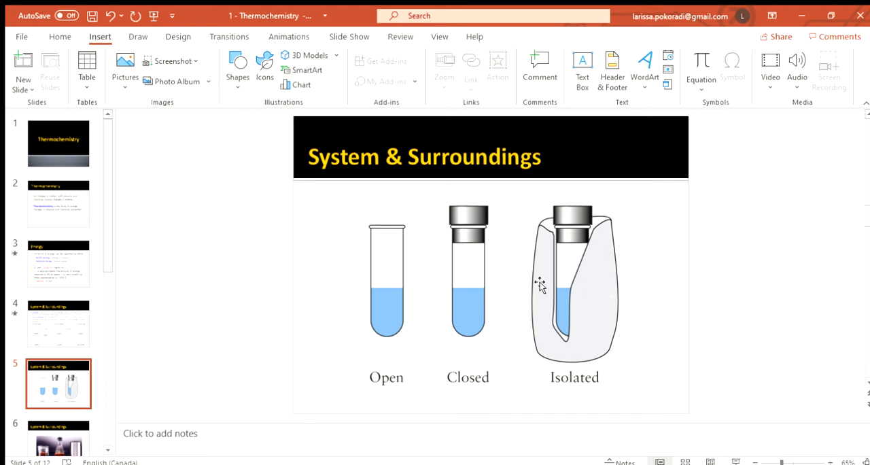
pyautogui.moveTo(585, 303)
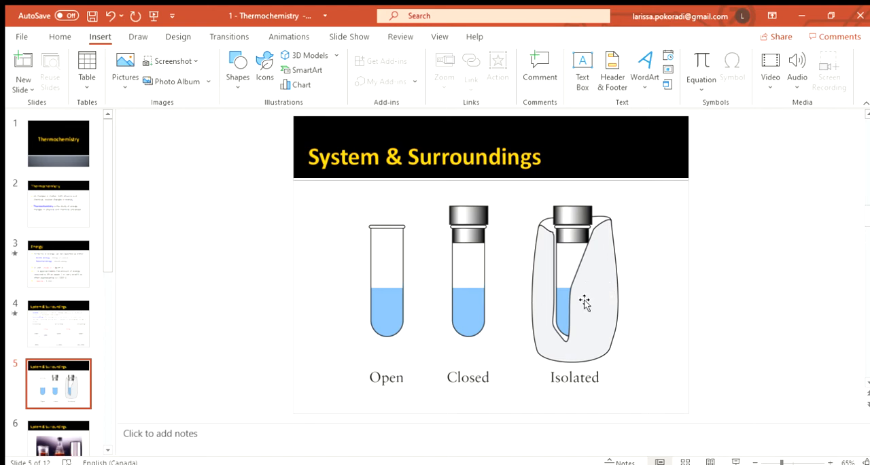
pyautogui.moveTo(384, 262)
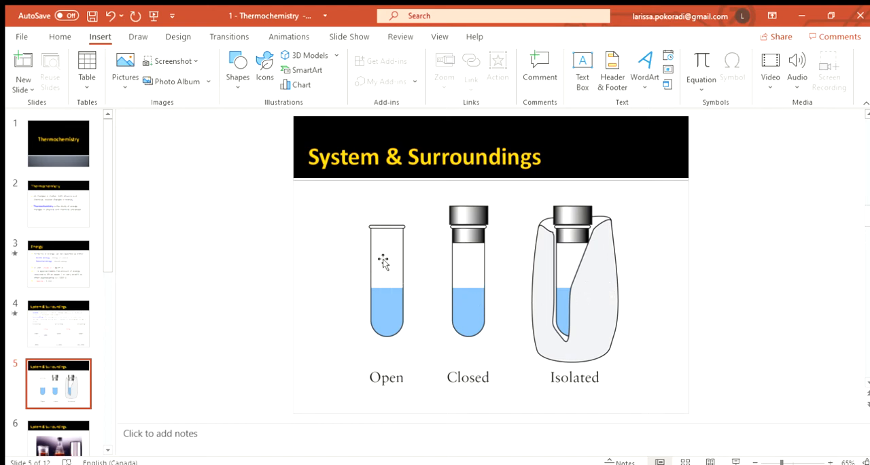
pyautogui.moveTo(380, 290)
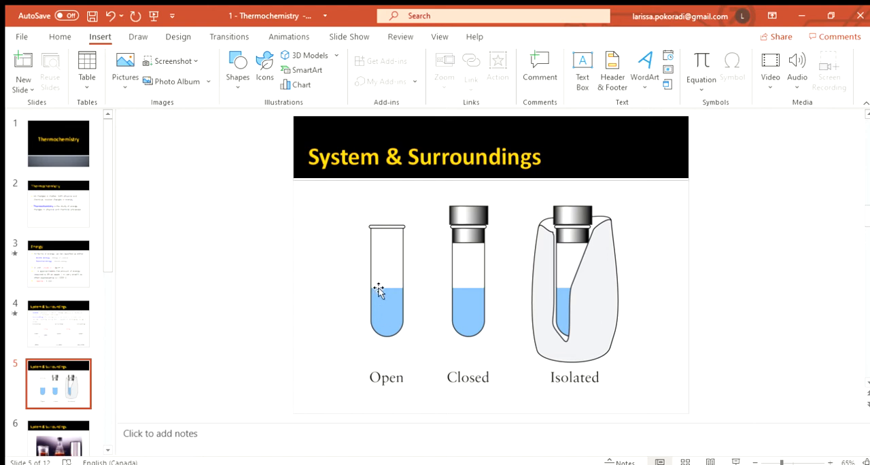
pyautogui.moveTo(368, 195)
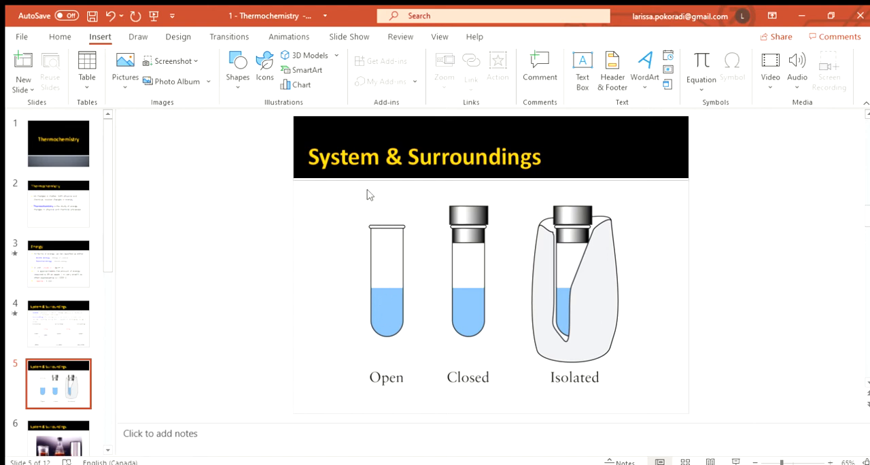
pyautogui.moveTo(376, 208)
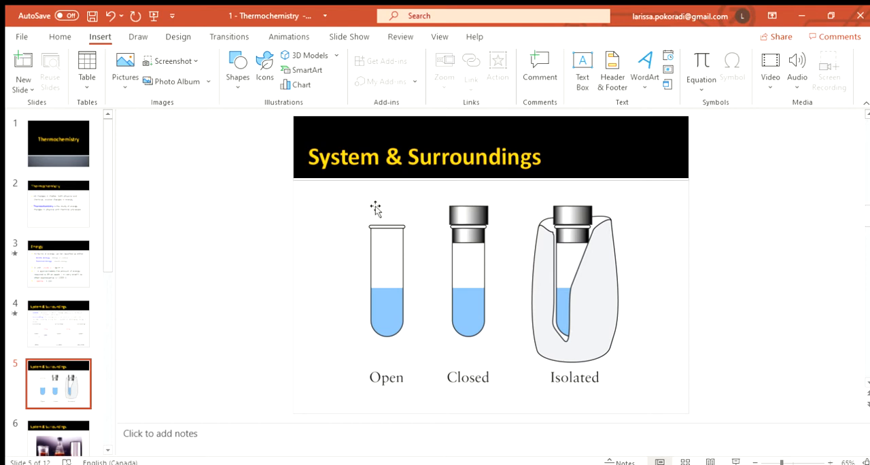
pyautogui.moveTo(388, 278)
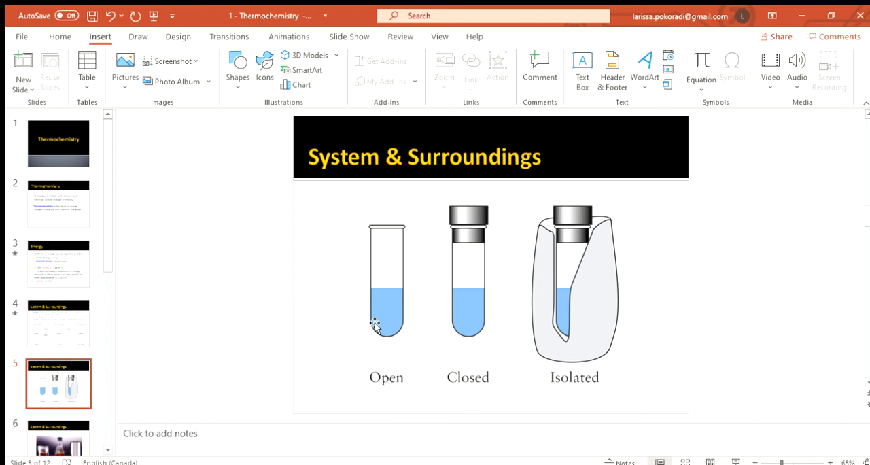
pyautogui.moveTo(393, 244)
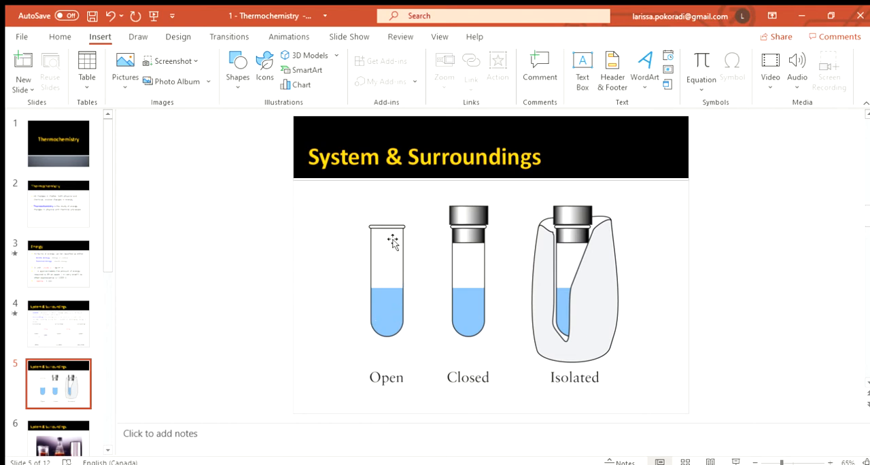
pyautogui.moveTo(401, 245)
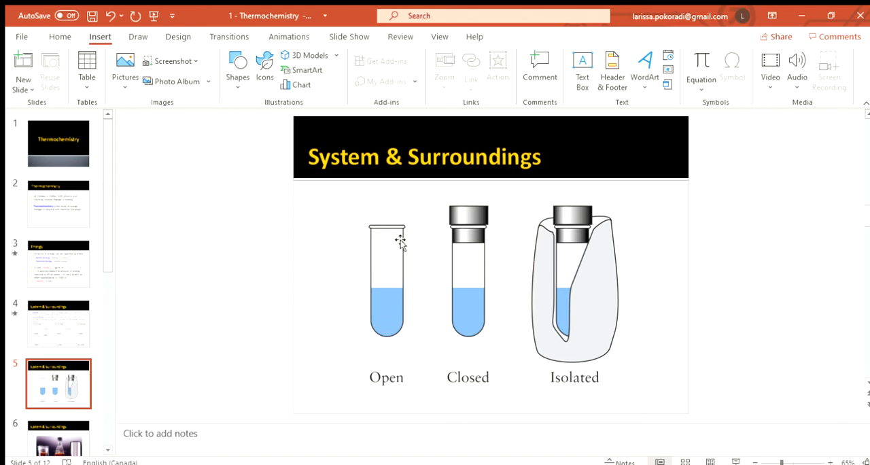
pyautogui.moveTo(468, 228)
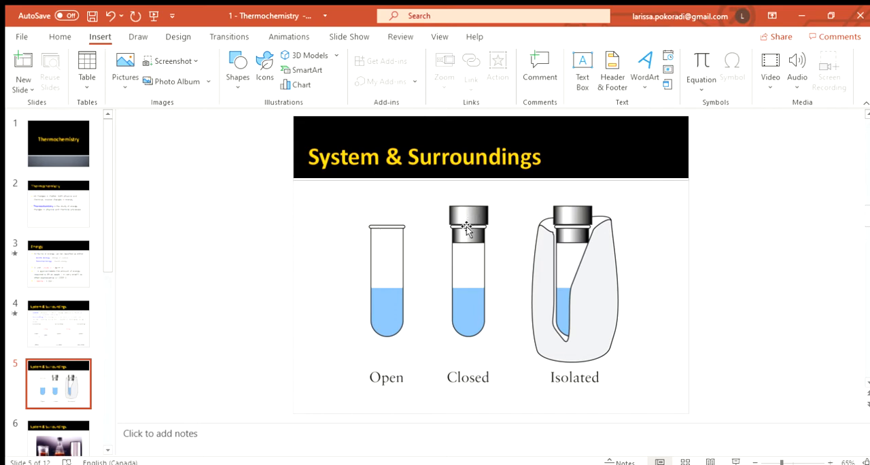
pyautogui.moveTo(472, 266)
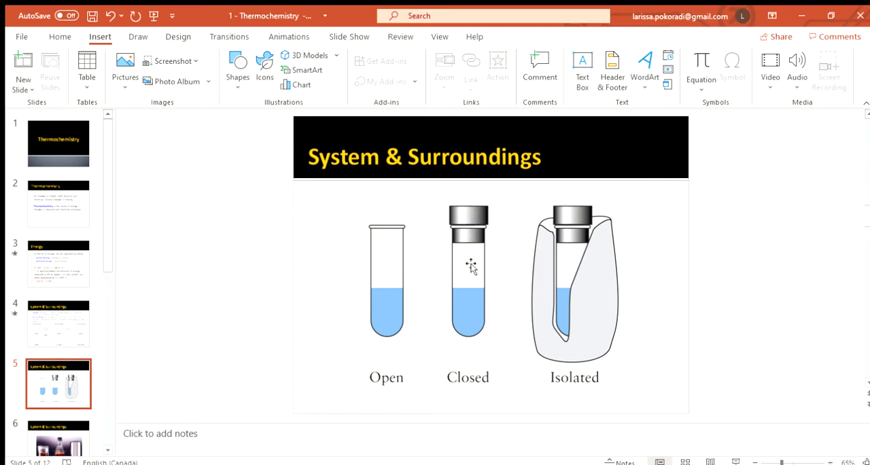
pyautogui.moveTo(461, 209)
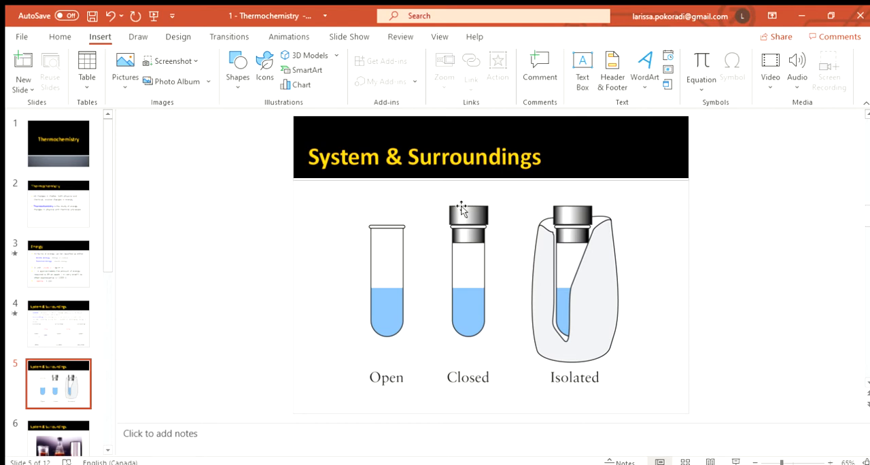
pyautogui.moveTo(463, 264)
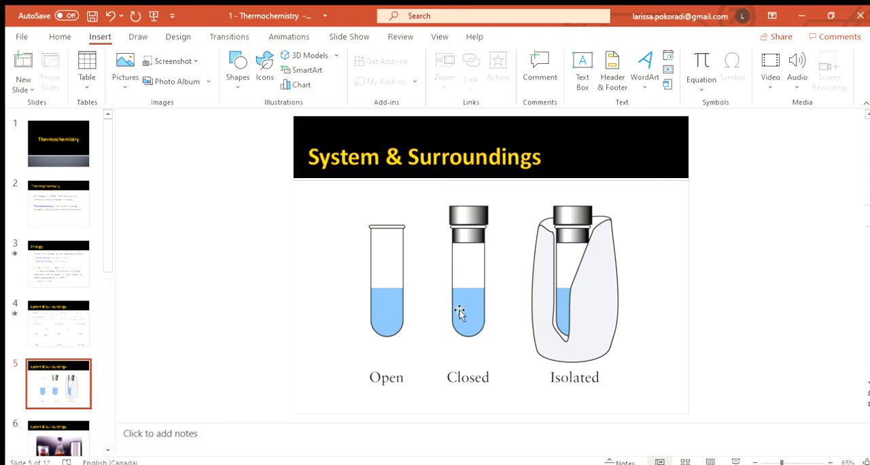
pyautogui.moveTo(468, 349)
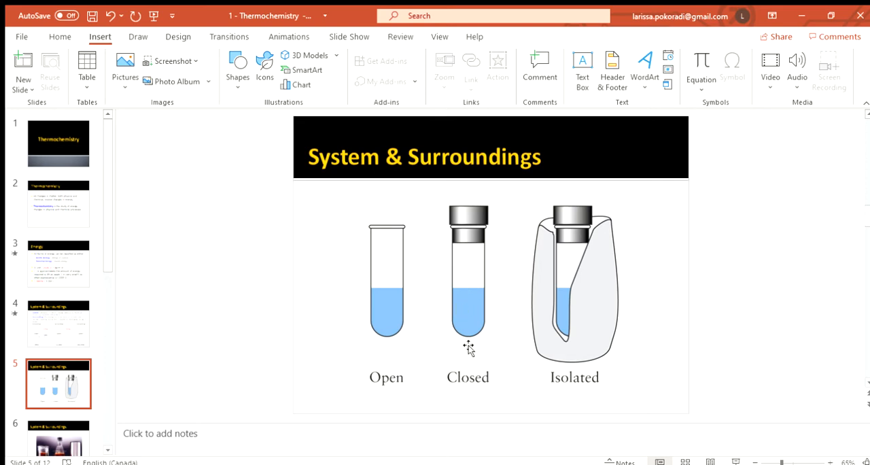
pyautogui.moveTo(462, 319)
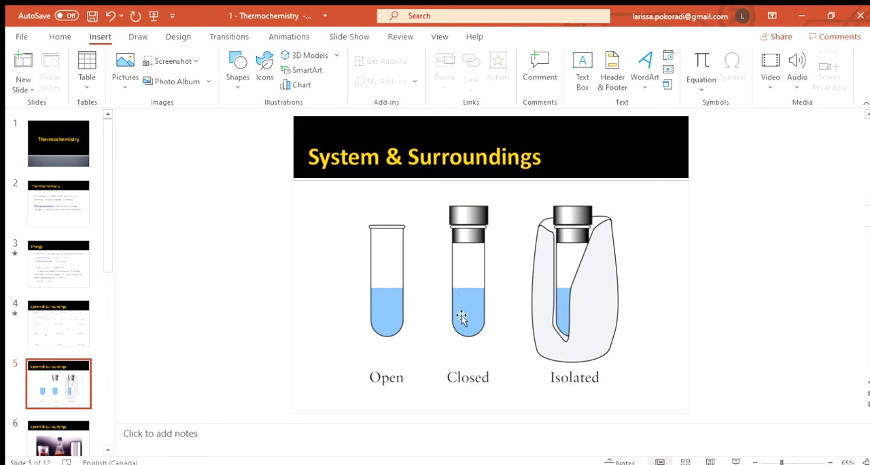
pyautogui.moveTo(466, 304)
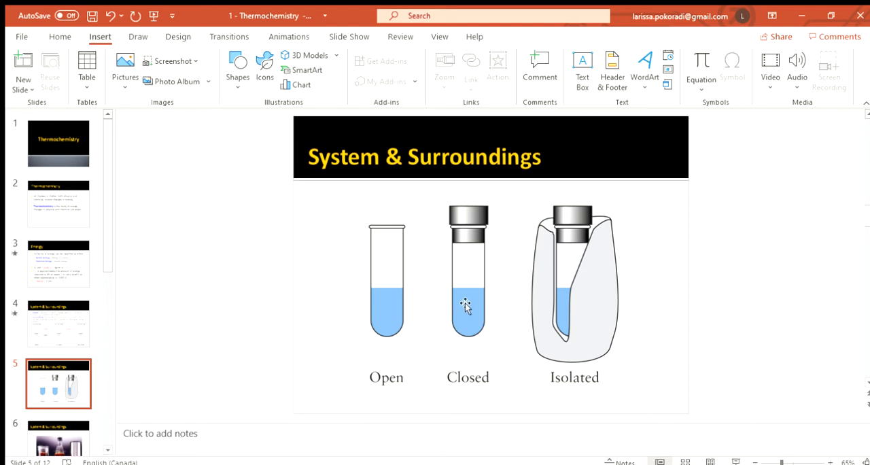
pyautogui.moveTo(458, 296)
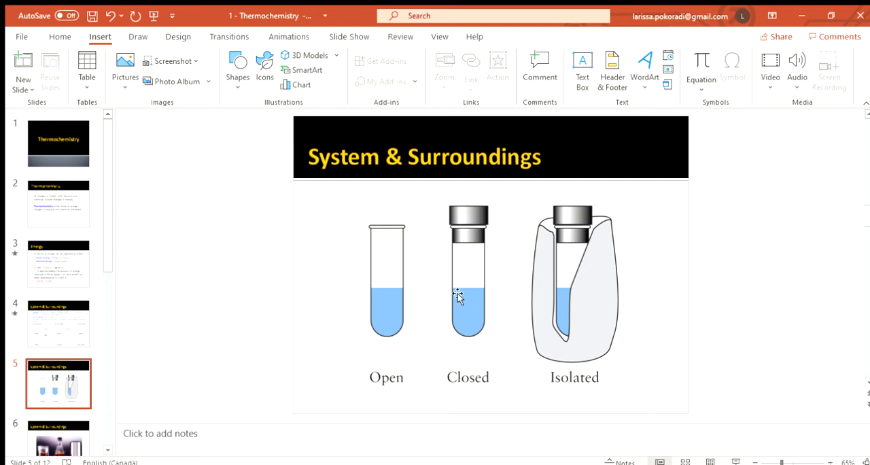
pyautogui.moveTo(466, 304)
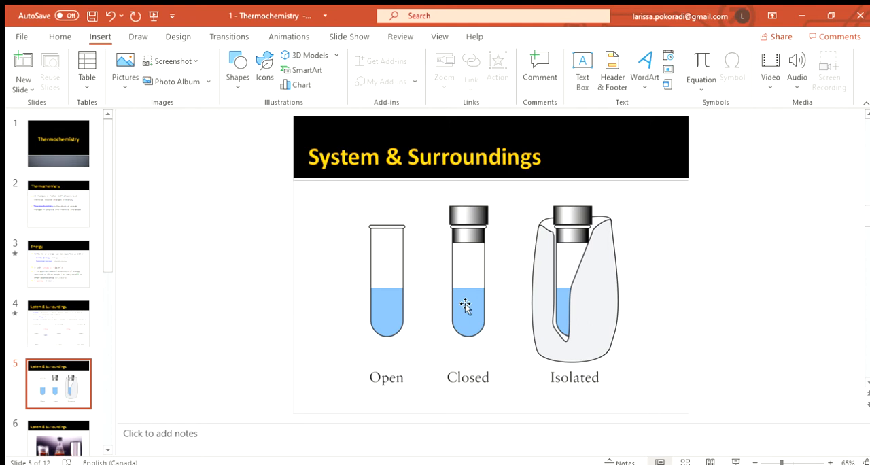
pyautogui.moveTo(540, 315)
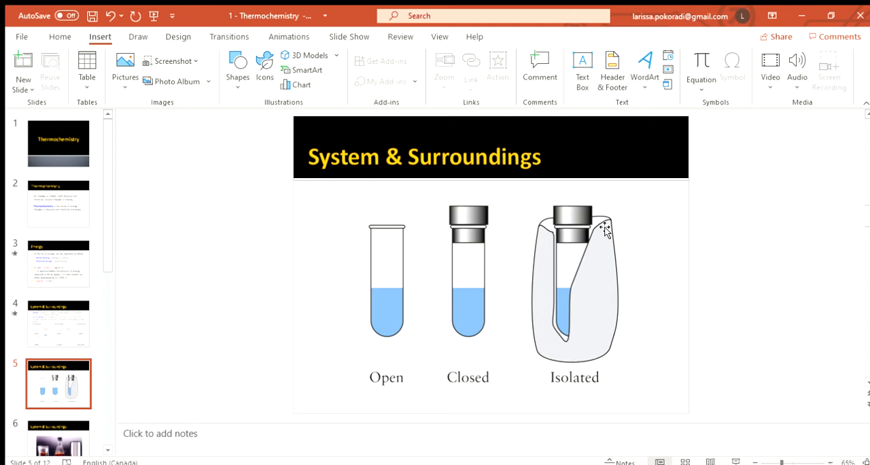
pyautogui.moveTo(549, 267)
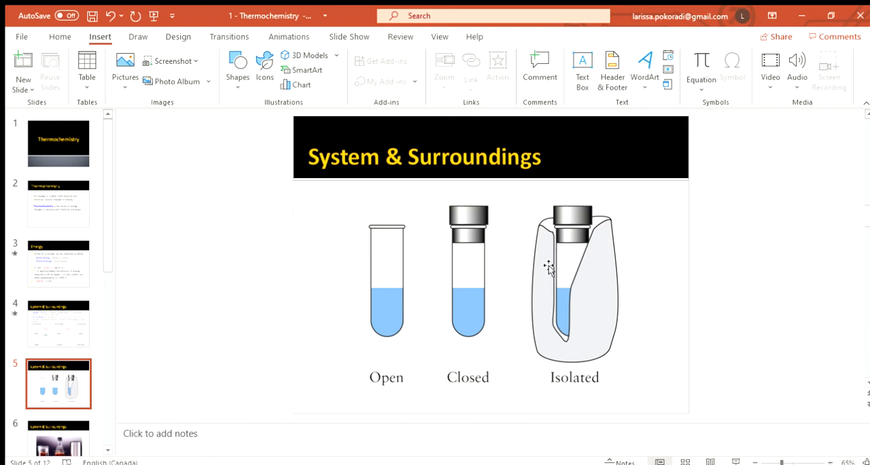
pyautogui.moveTo(601, 255)
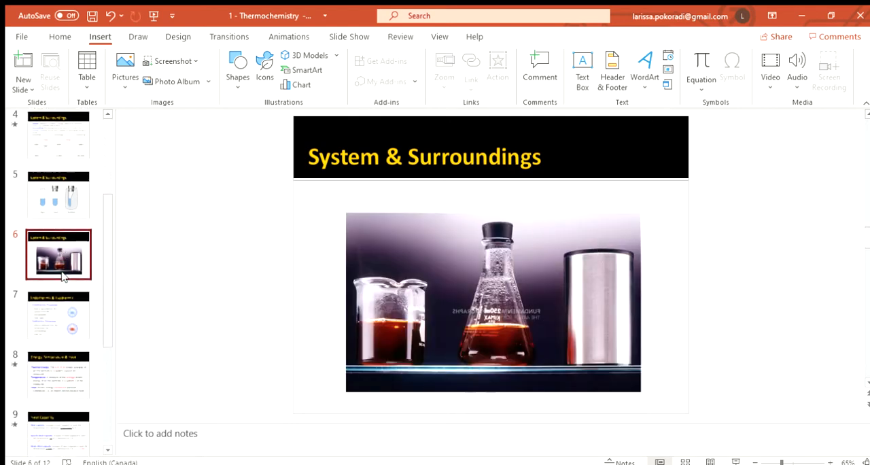
# Scroll the thumbnail pane and select the next slide in the deck
pyautogui.scroll(-3)
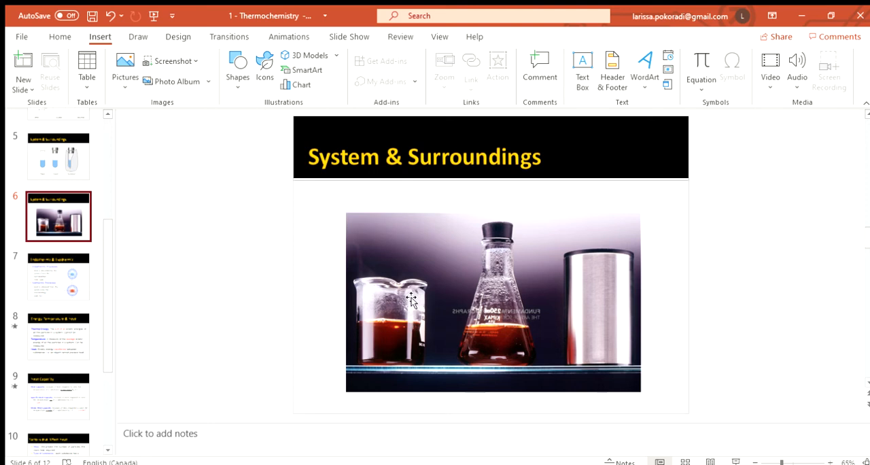
pyautogui.moveTo(369, 257)
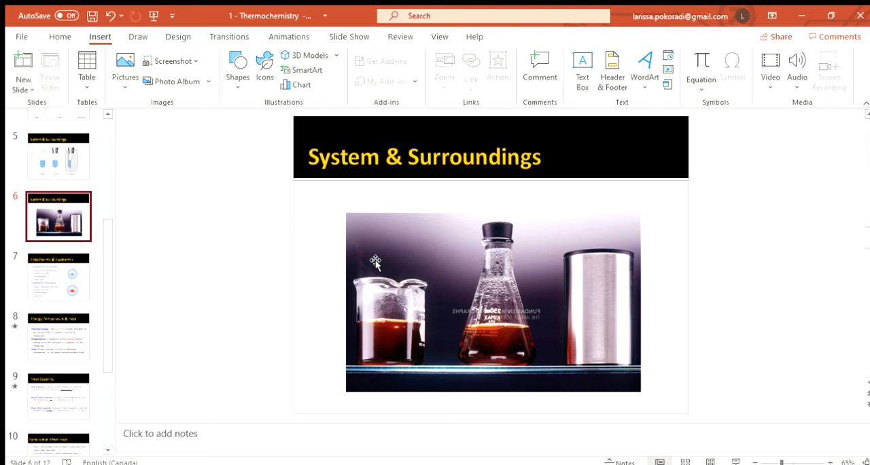
pyautogui.moveTo(530, 334)
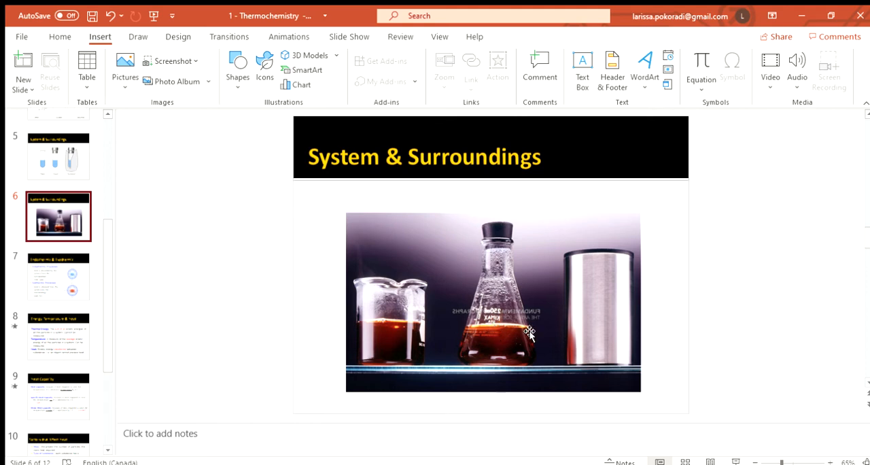
pyautogui.moveTo(503, 277)
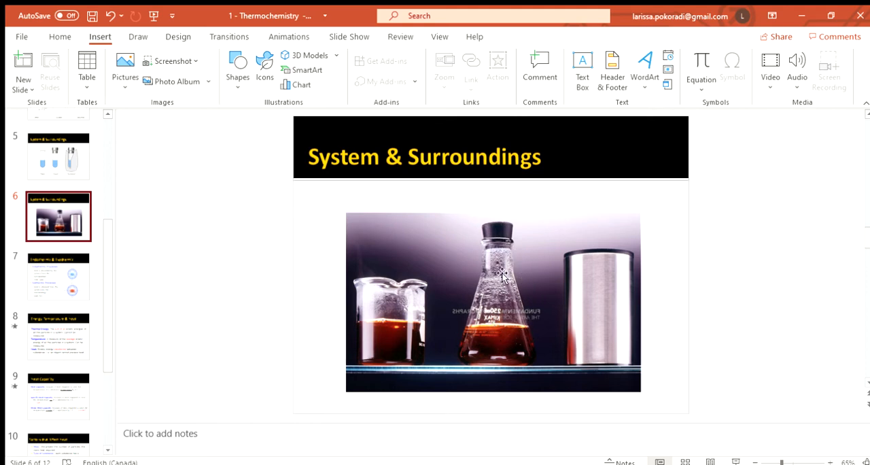
pyautogui.moveTo(496, 278)
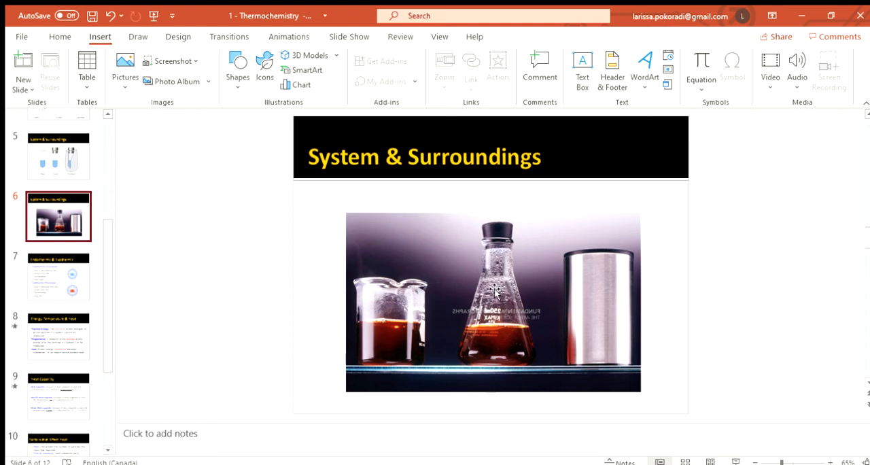
pyautogui.moveTo(496, 255)
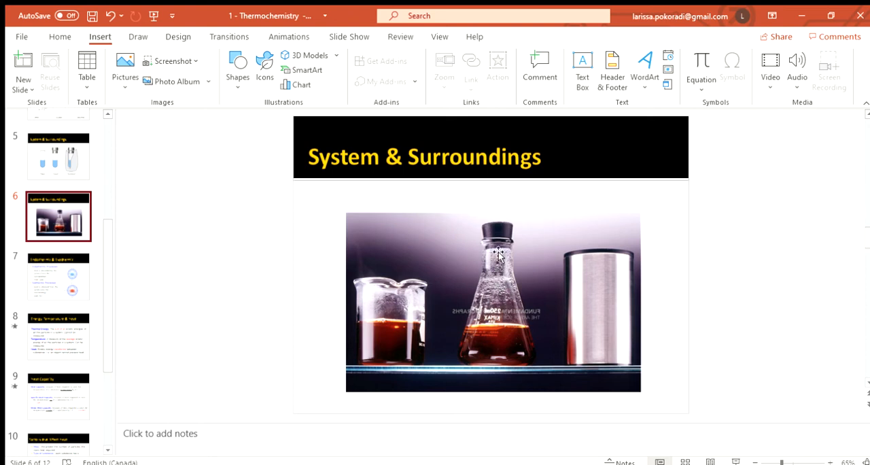
pyautogui.moveTo(607, 366)
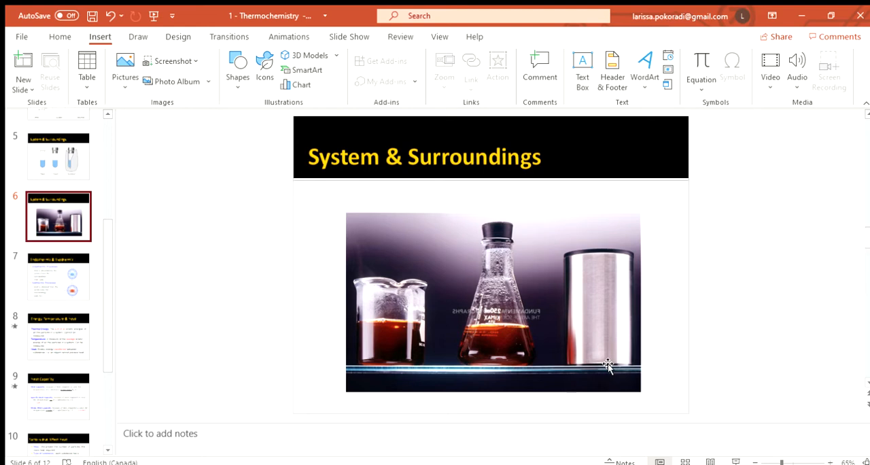
pyautogui.moveTo(588, 349)
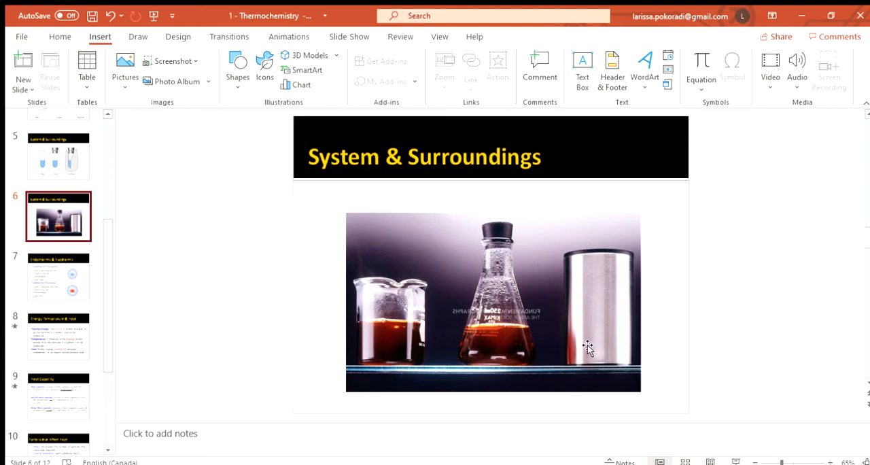
pyautogui.moveTo(610, 308)
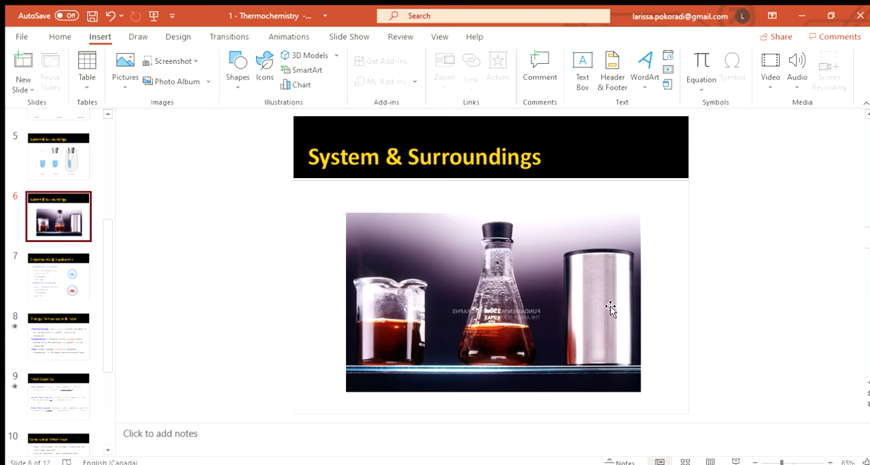
pyautogui.click(58, 275)
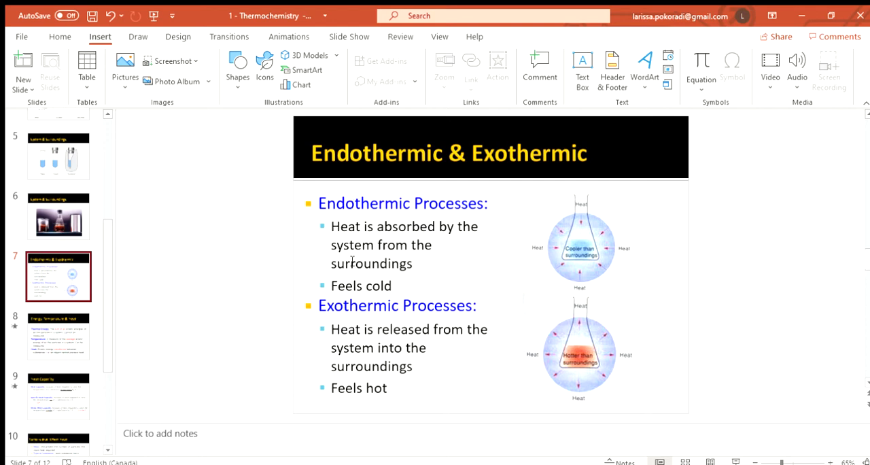
pyautogui.moveTo(447, 315)
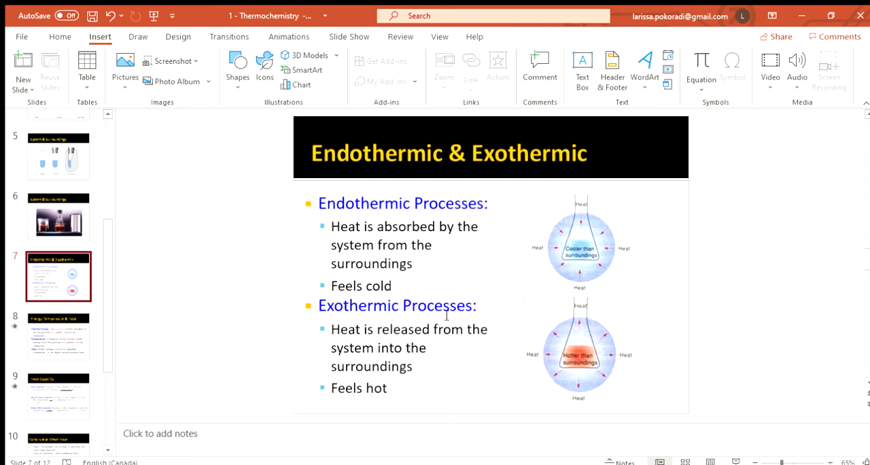
pyautogui.moveTo(332, 207)
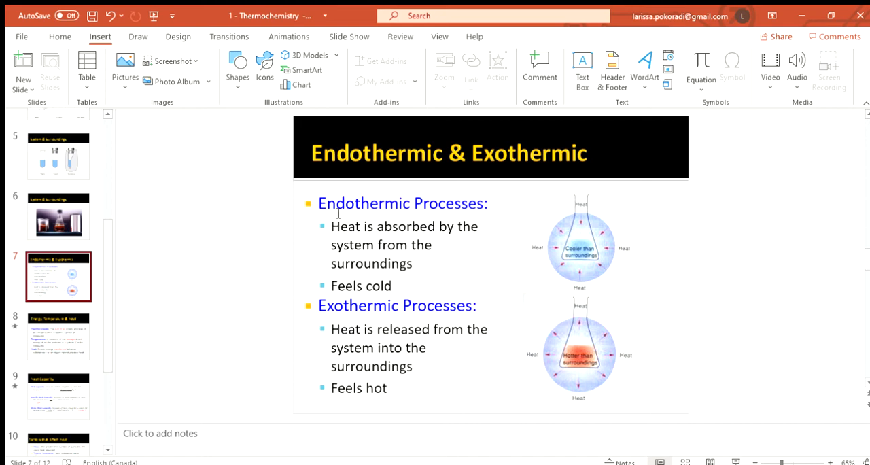
pyautogui.moveTo(373, 218)
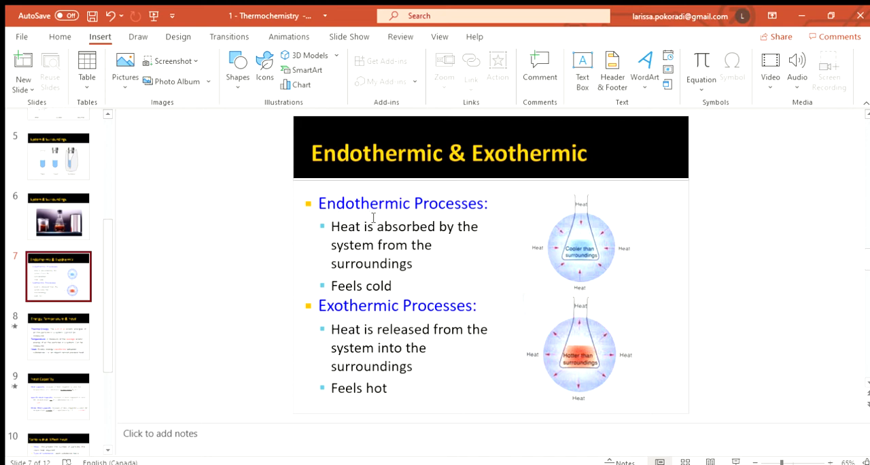
pyautogui.moveTo(410, 238)
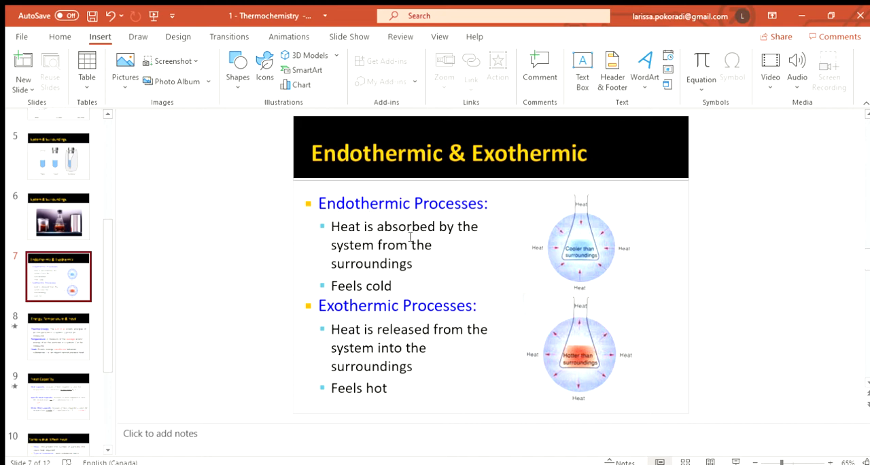
pyautogui.moveTo(551, 226)
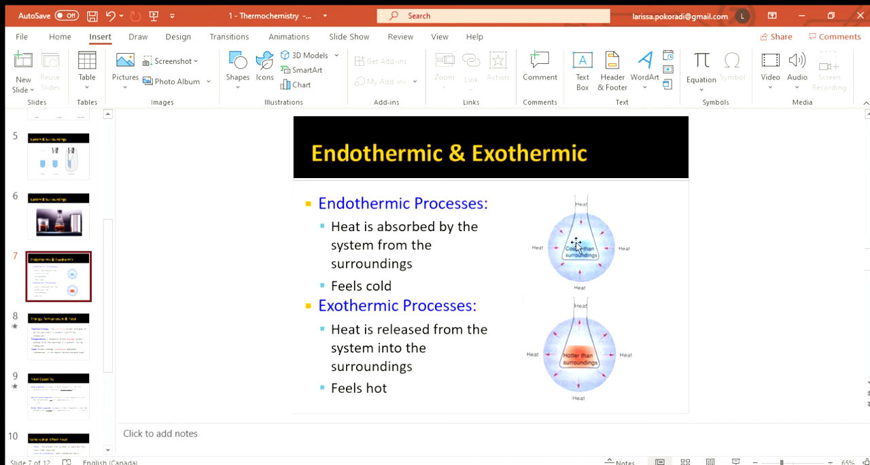
pyautogui.moveTo(571, 261)
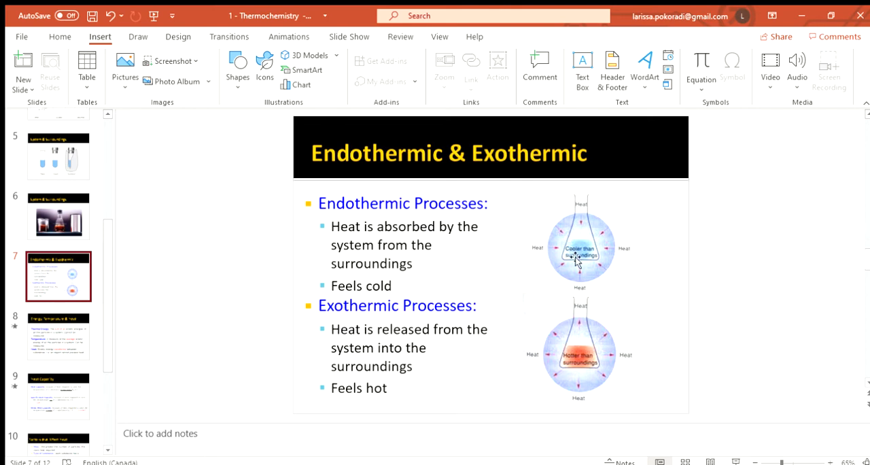
pyautogui.moveTo(401, 290)
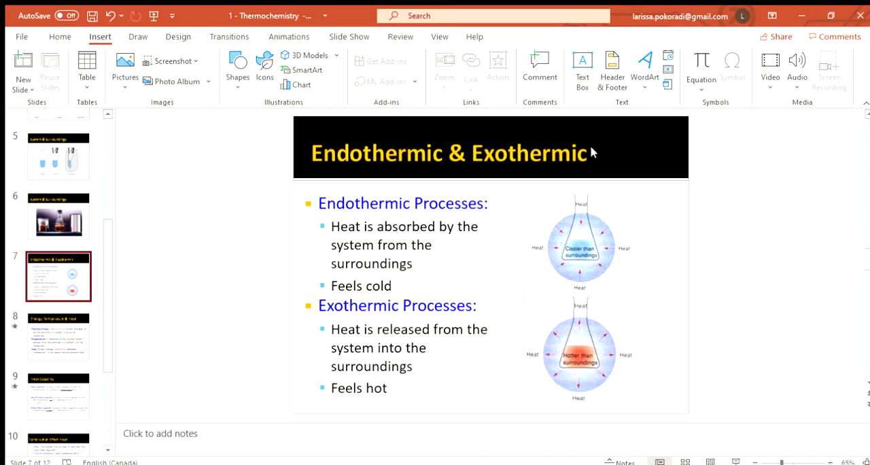
pyautogui.moveTo(593, 246)
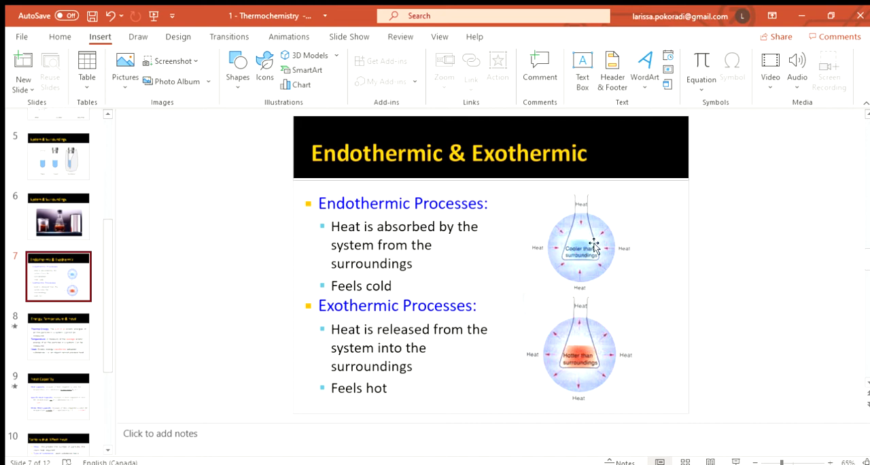
pyautogui.moveTo(556, 228)
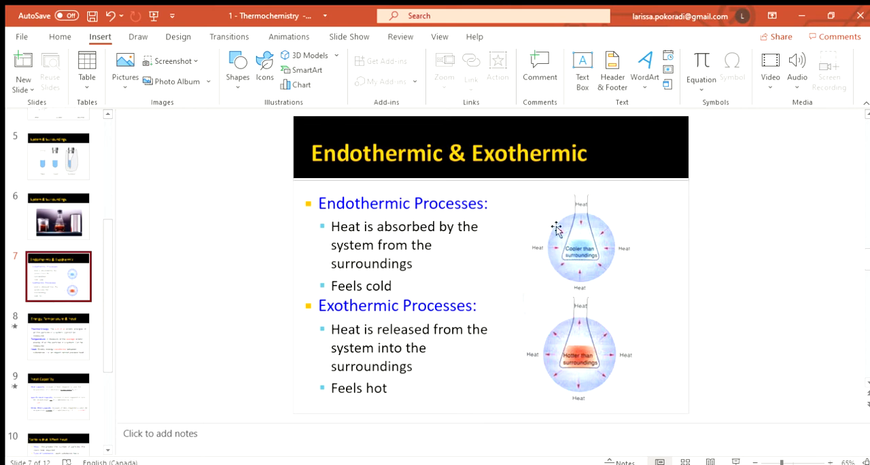
pyautogui.moveTo(604, 236)
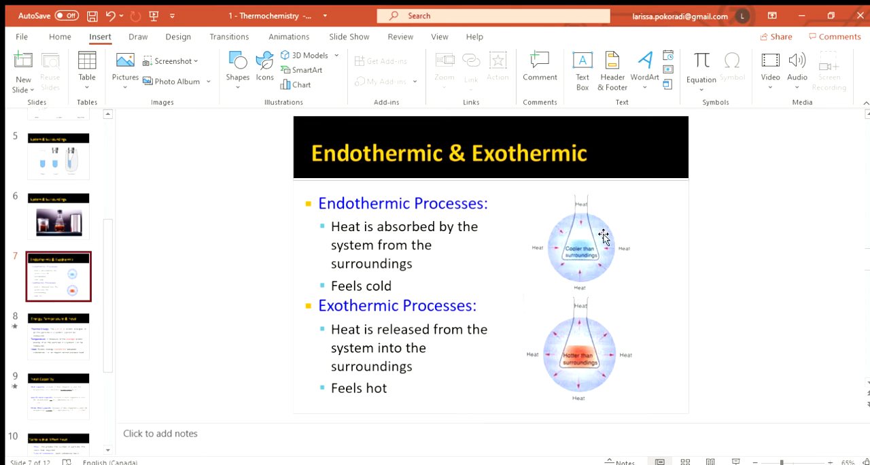
pyautogui.moveTo(616, 248)
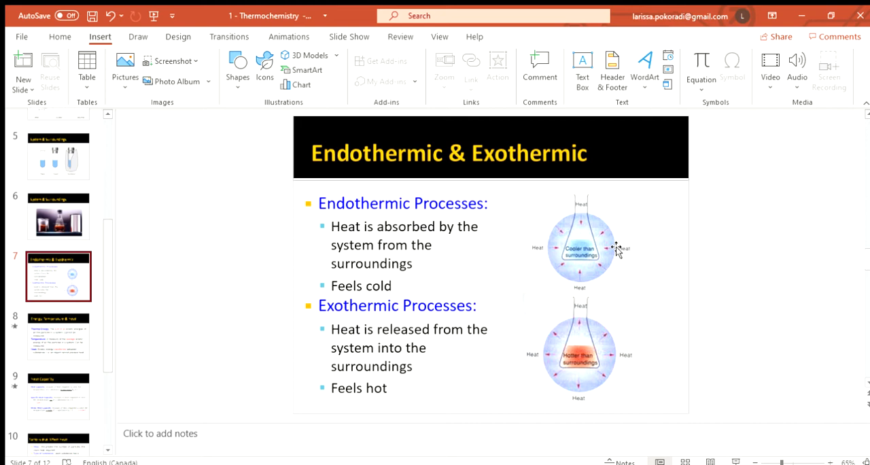
pyautogui.moveTo(584, 284)
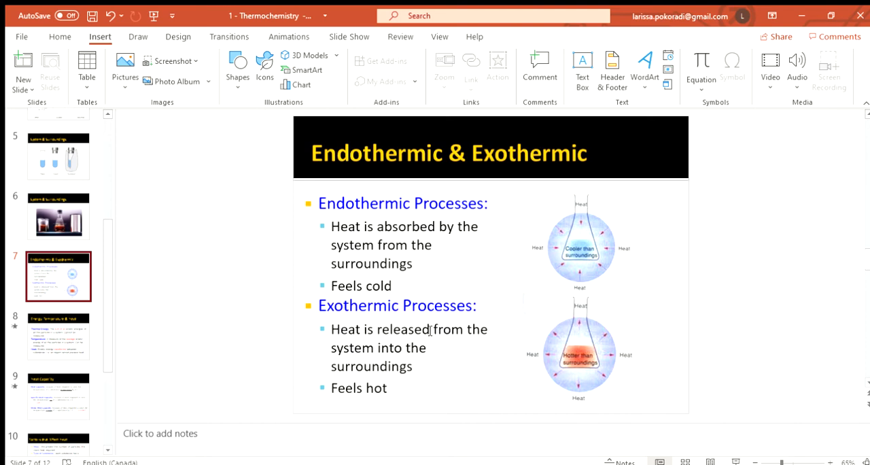
pyautogui.moveTo(597, 341)
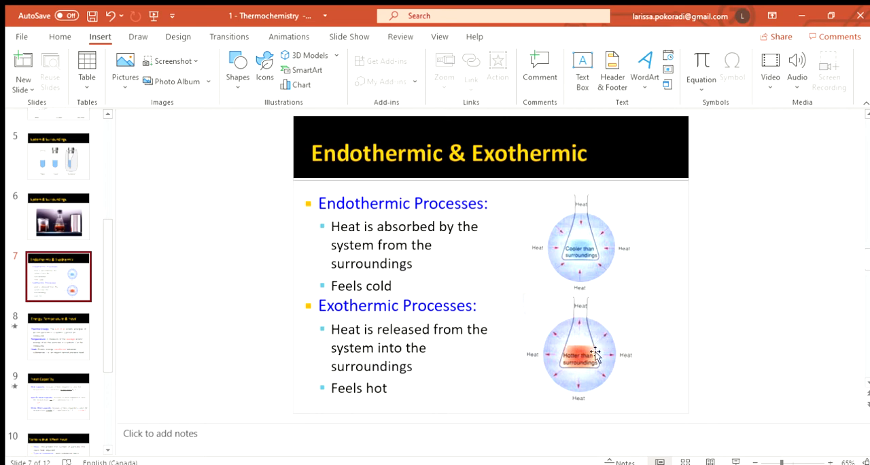
pyautogui.moveTo(577, 398)
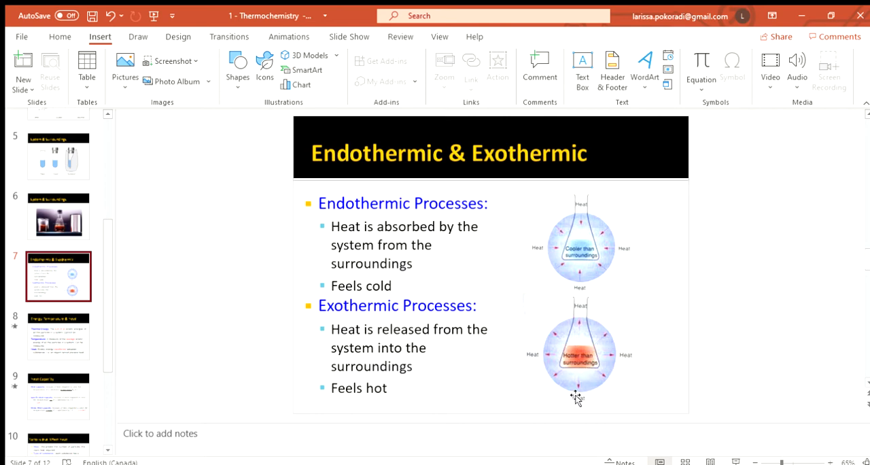
pyautogui.moveTo(595, 357)
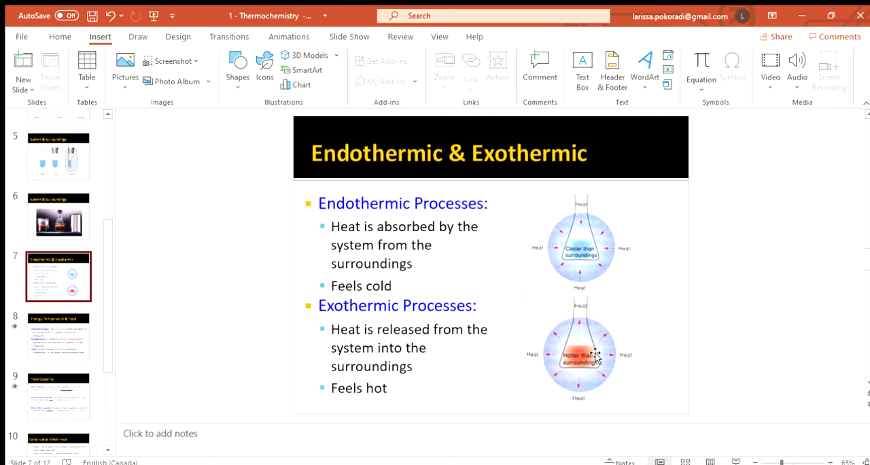
pyautogui.moveTo(582, 397)
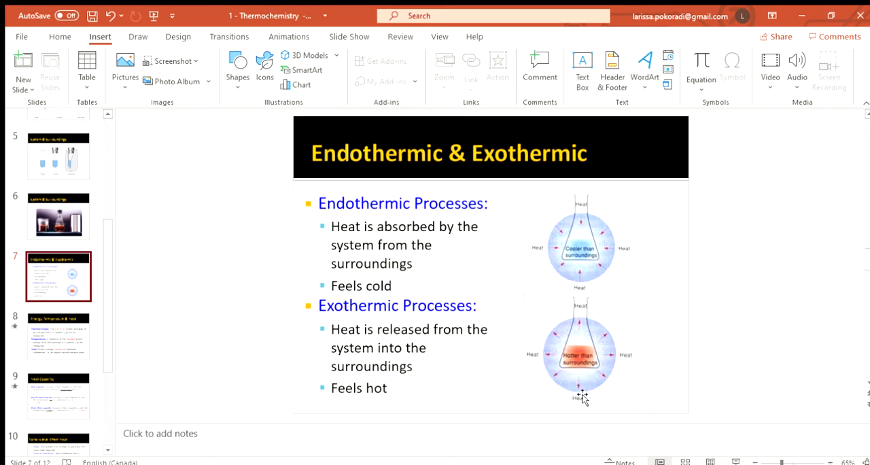
pyautogui.moveTo(565, 410)
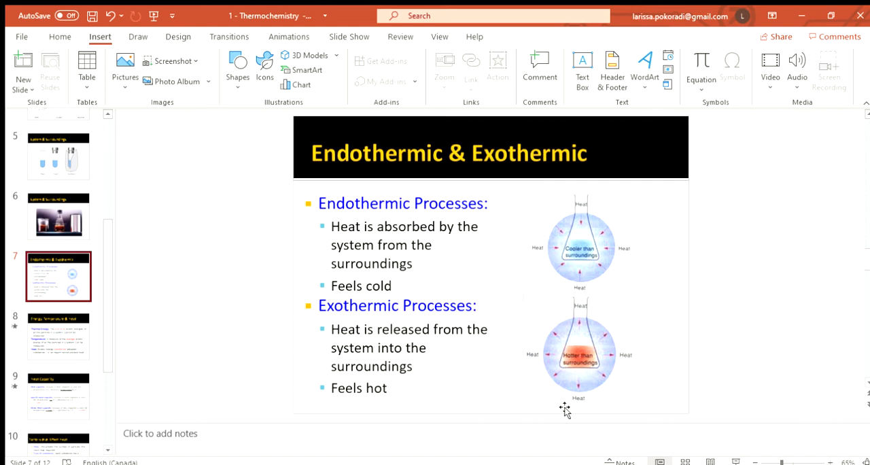
pyautogui.moveTo(434, 344)
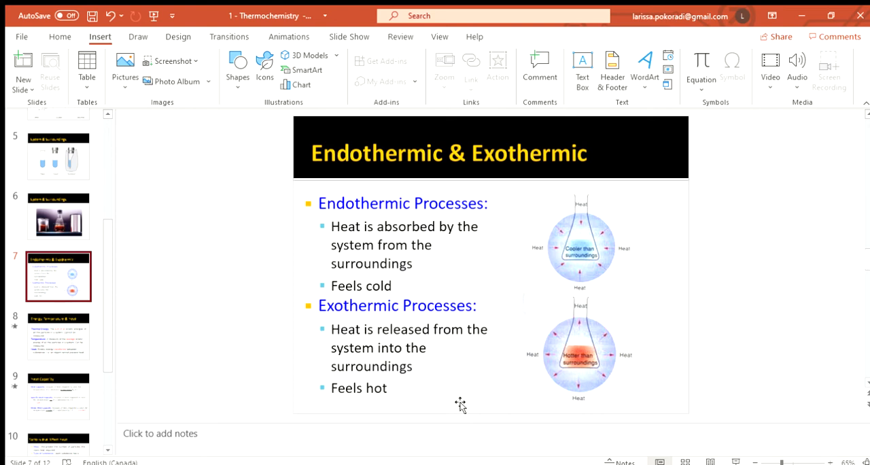
pyautogui.moveTo(331, 217)
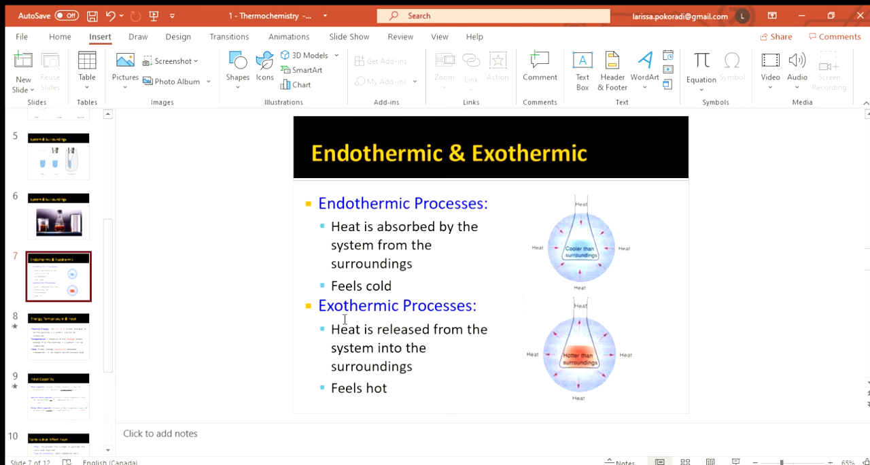
pyautogui.moveTo(326, 327)
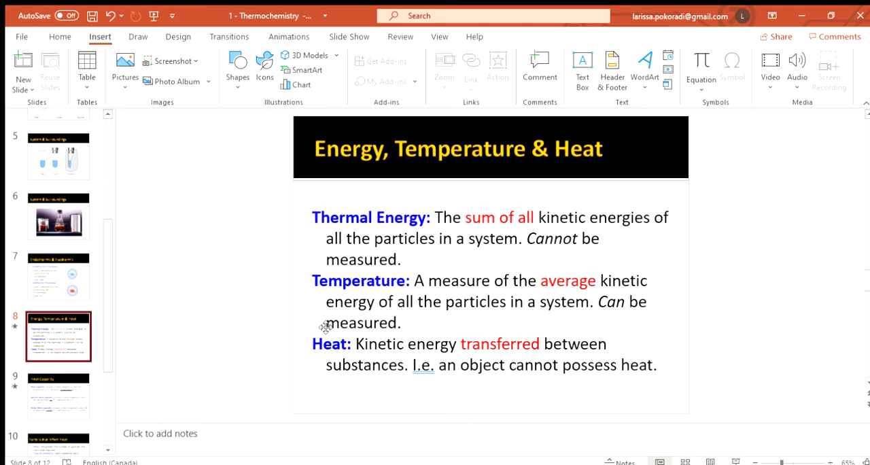
pyautogui.moveTo(563, 221)
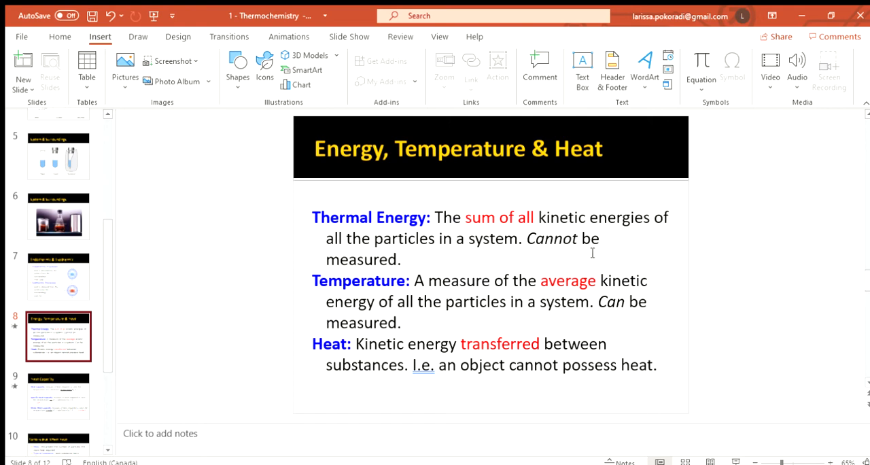
pyautogui.moveTo(503, 303)
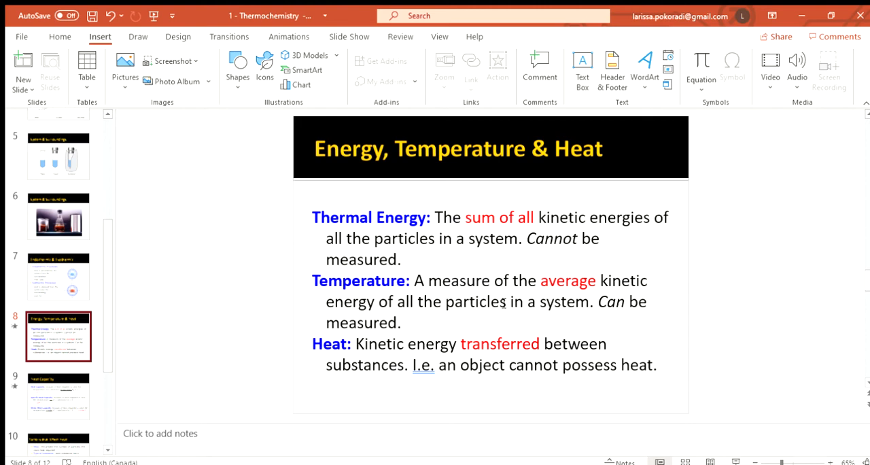
pyautogui.moveTo(543, 333)
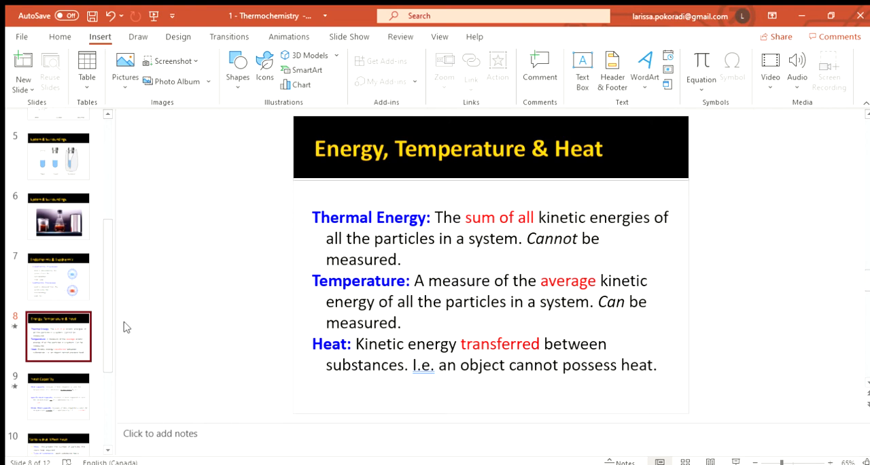
# Jump to slide 10, Factors that Affect Heat, listing Q = mcΔT
pyautogui.scroll(-3)
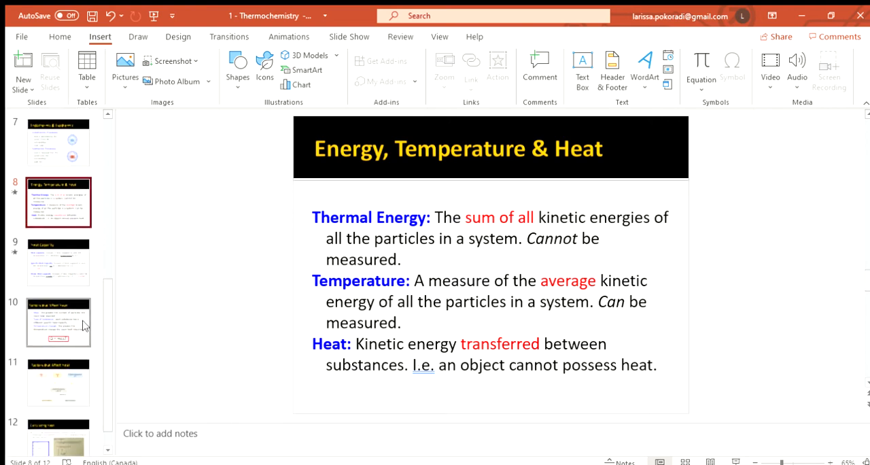
pyautogui.click(58, 322)
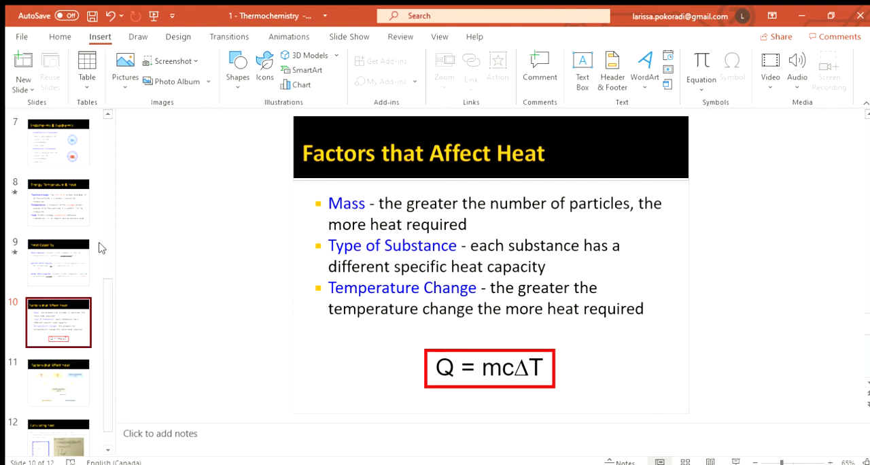
# Review slide 9 on heat capacity units, then return to slide 10
pyautogui.click(57, 262)
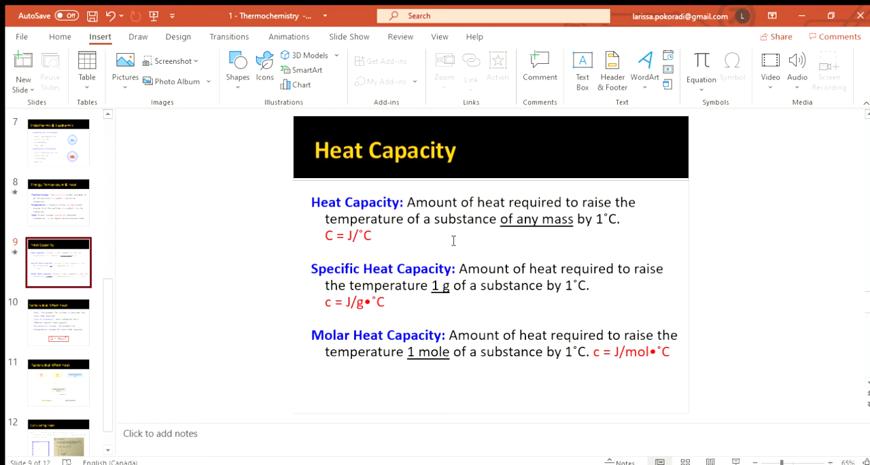
pyautogui.moveTo(373, 246)
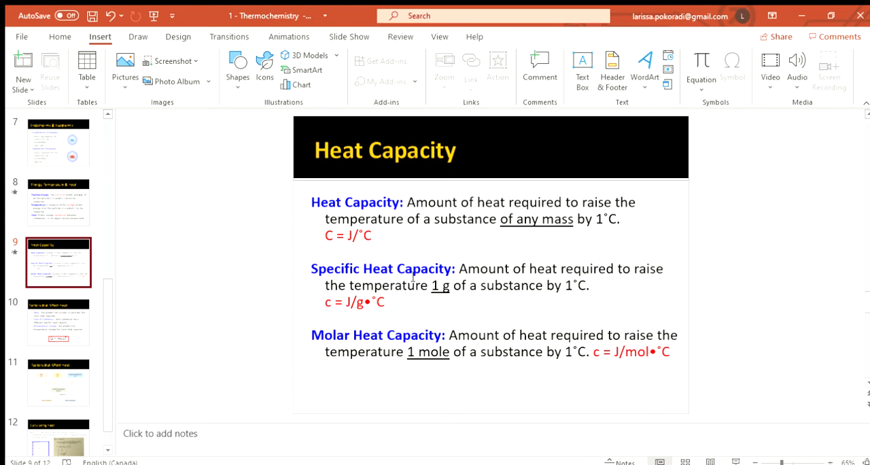
pyautogui.moveTo(320, 307)
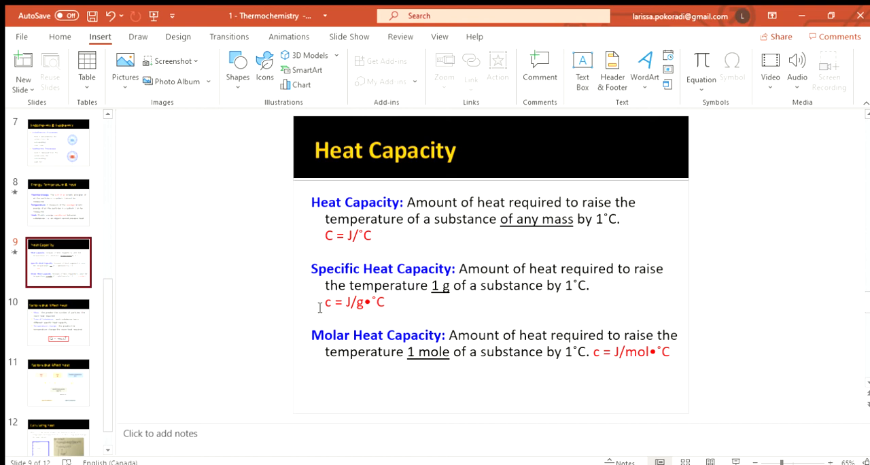
pyautogui.moveTo(375, 274)
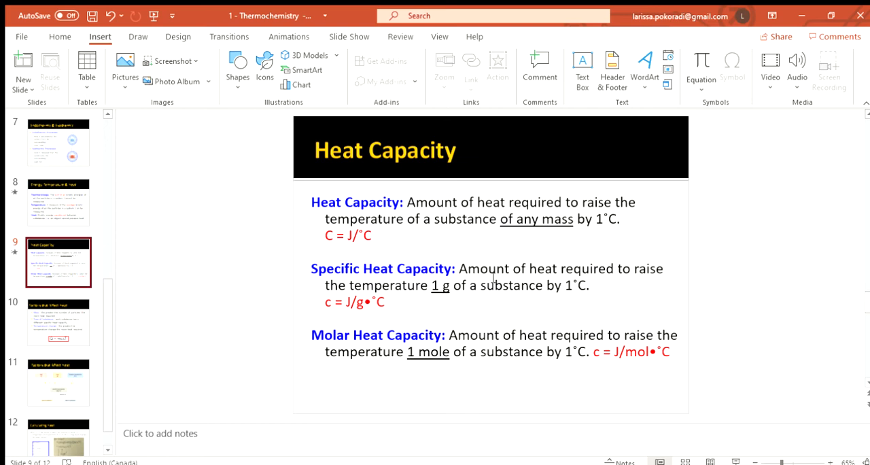
pyautogui.moveTo(534, 277)
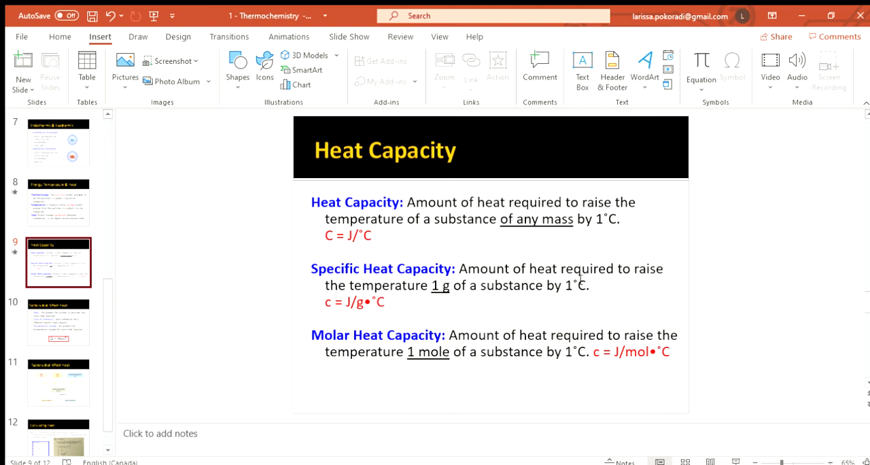
pyautogui.moveTo(581, 285)
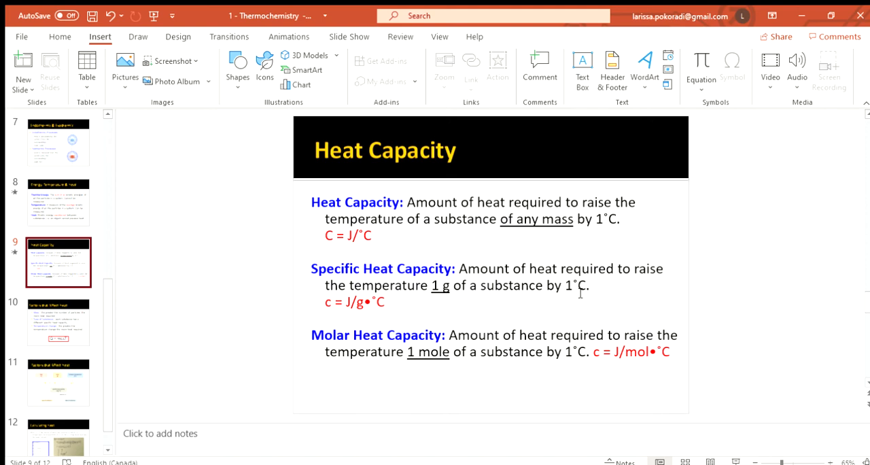
pyautogui.moveTo(499, 314)
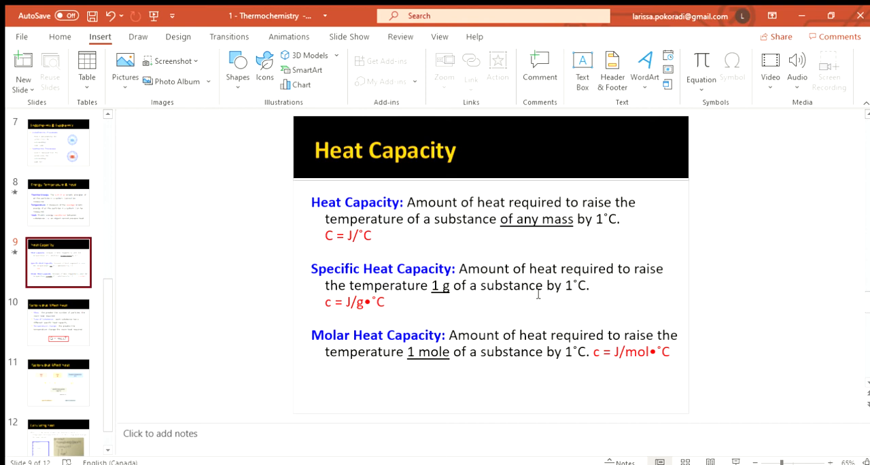
pyautogui.moveTo(560, 293)
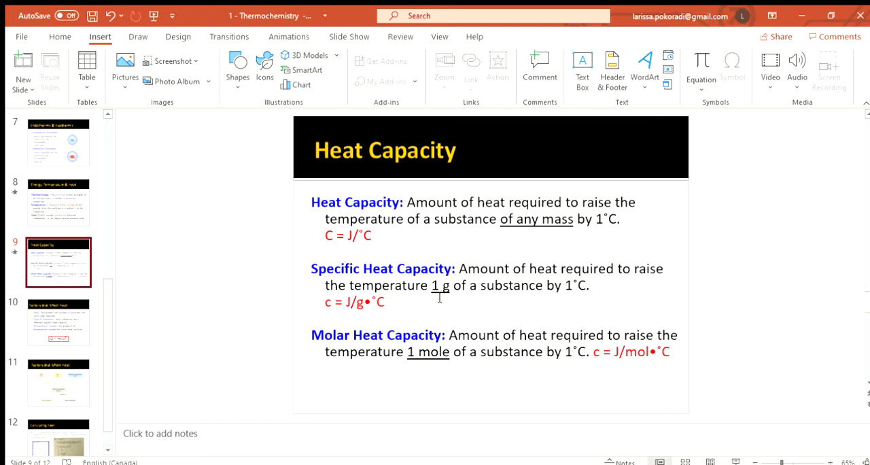
pyautogui.moveTo(436, 329)
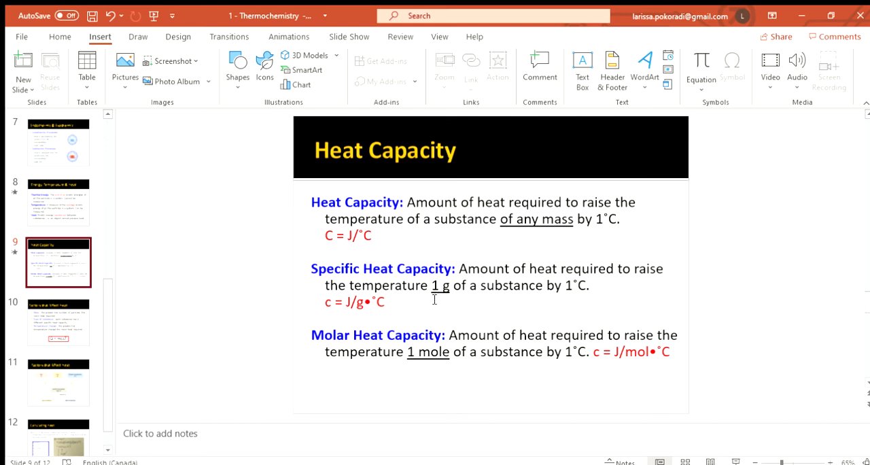
pyautogui.moveTo(438, 306)
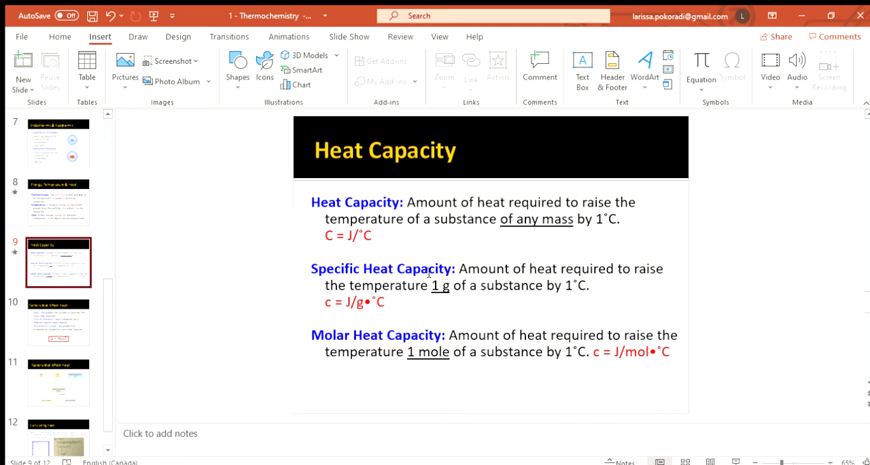
pyautogui.moveTo(353, 299)
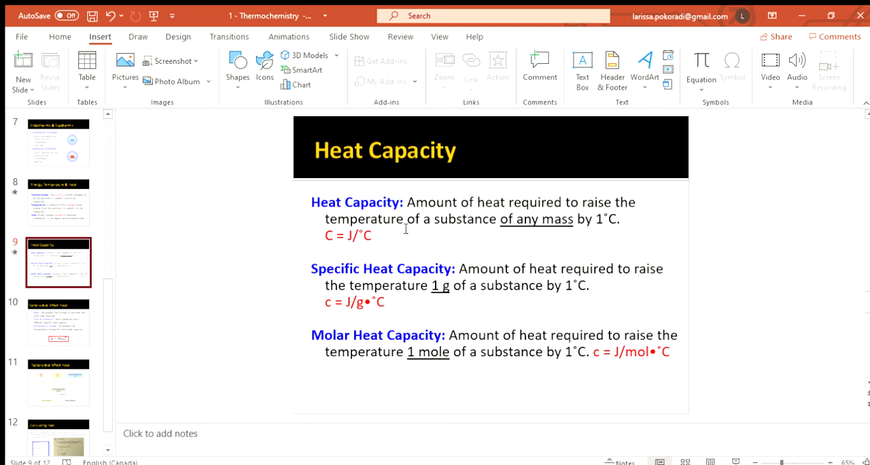
pyautogui.moveTo(344, 332)
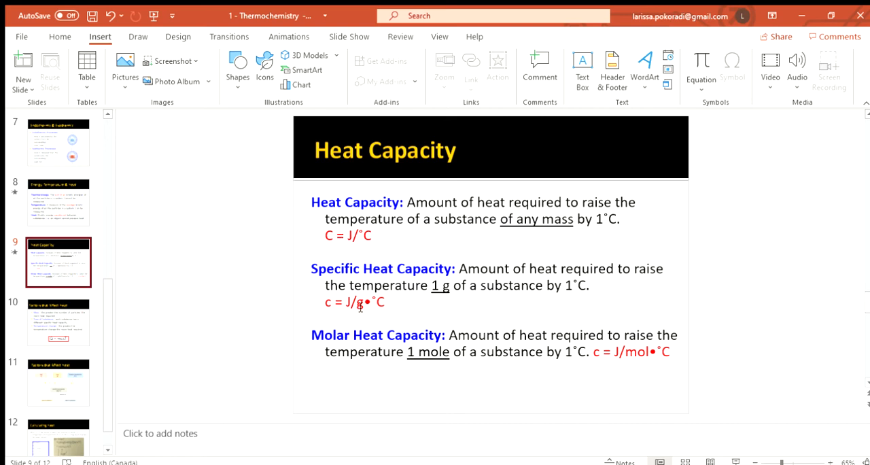
pyautogui.moveTo(594, 340)
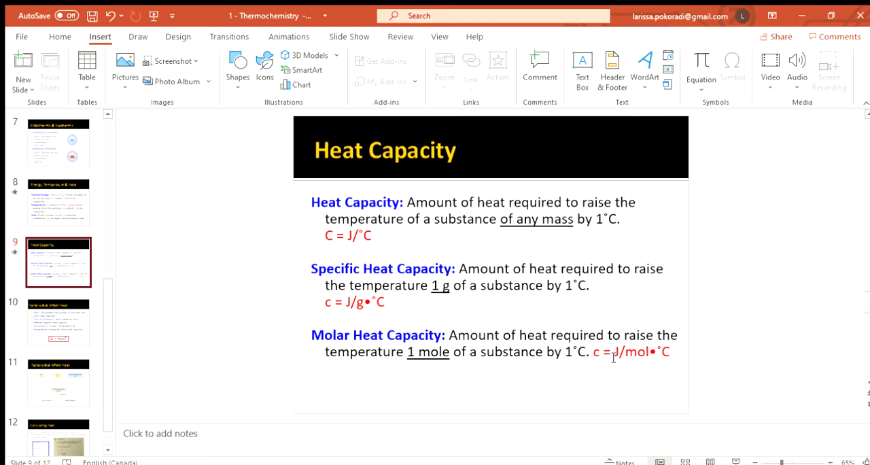
pyautogui.click(58, 322)
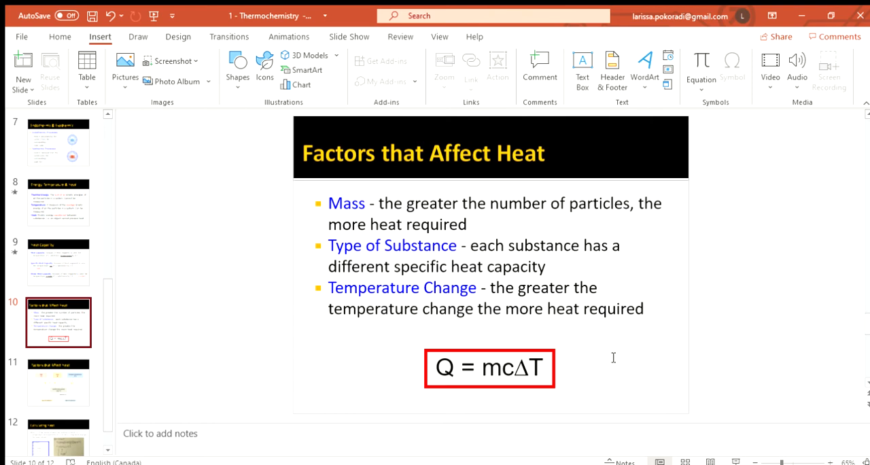
pyautogui.moveTo(461, 340)
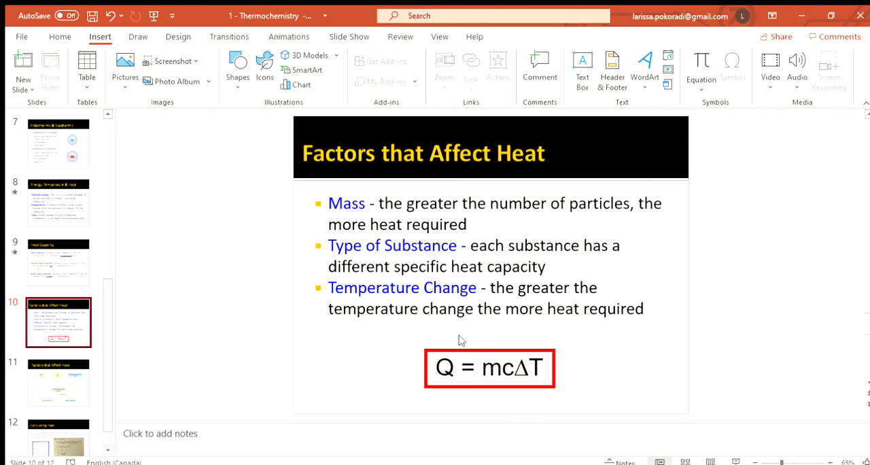
pyautogui.moveTo(424, 392)
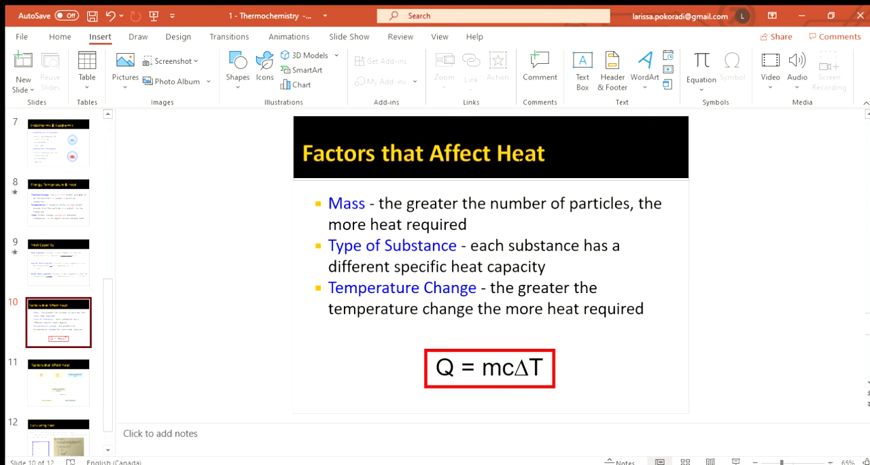
pyautogui.moveTo(540, 353)
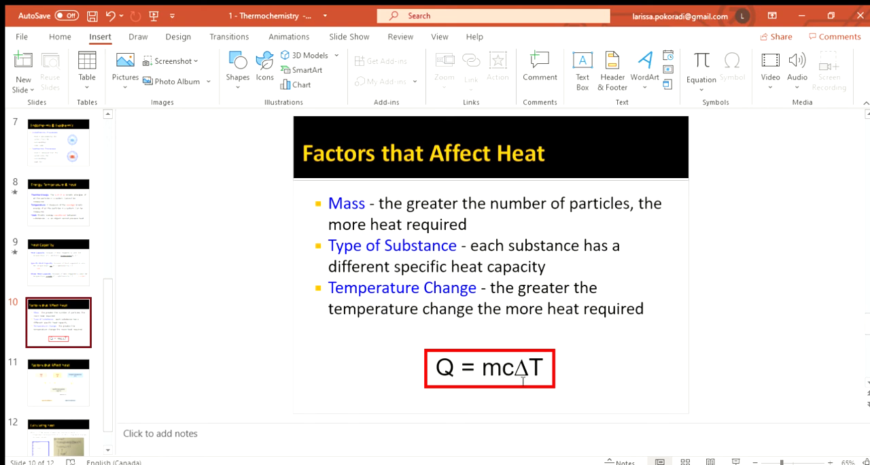
pyautogui.moveTo(462, 342)
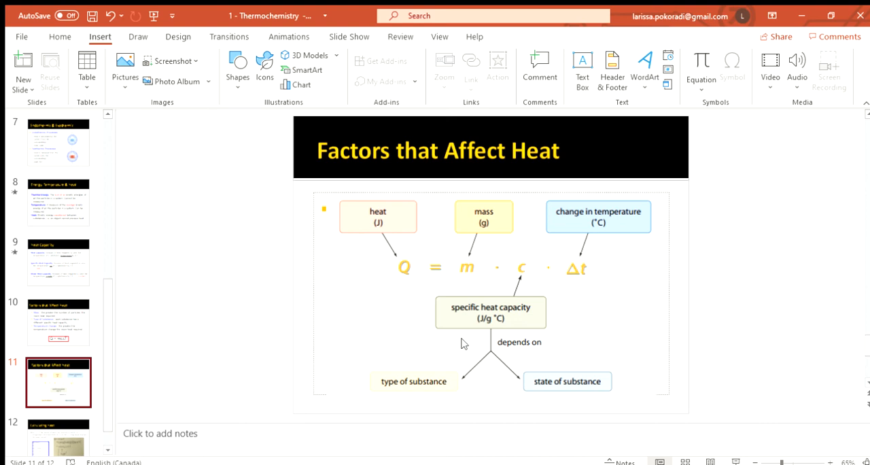
pyautogui.moveTo(405, 278)
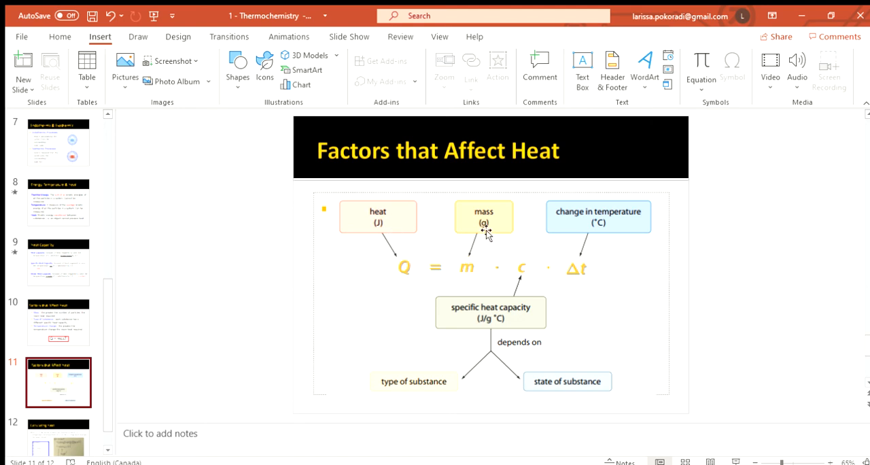
pyautogui.moveTo(382, 223)
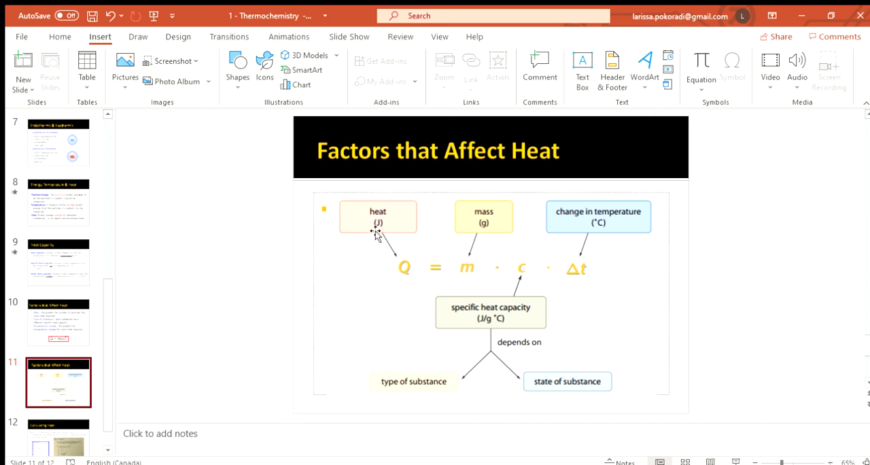
pyautogui.moveTo(481, 225)
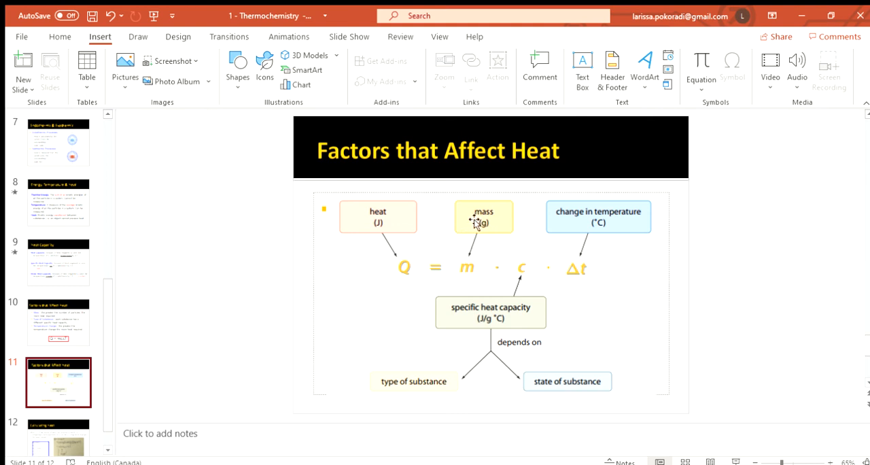
pyautogui.moveTo(525, 284)
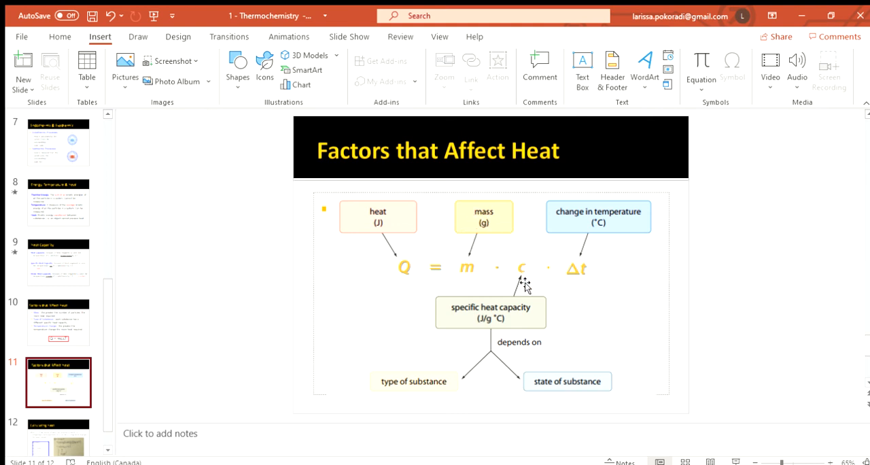
pyautogui.moveTo(510, 320)
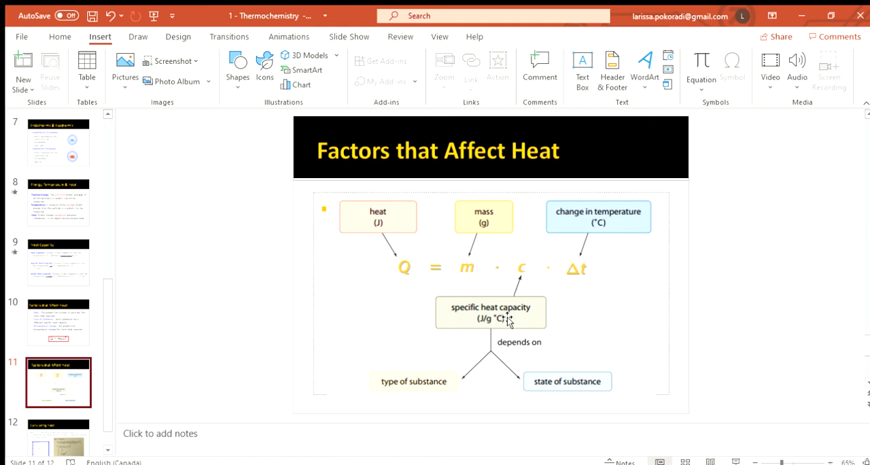
pyautogui.moveTo(481, 326)
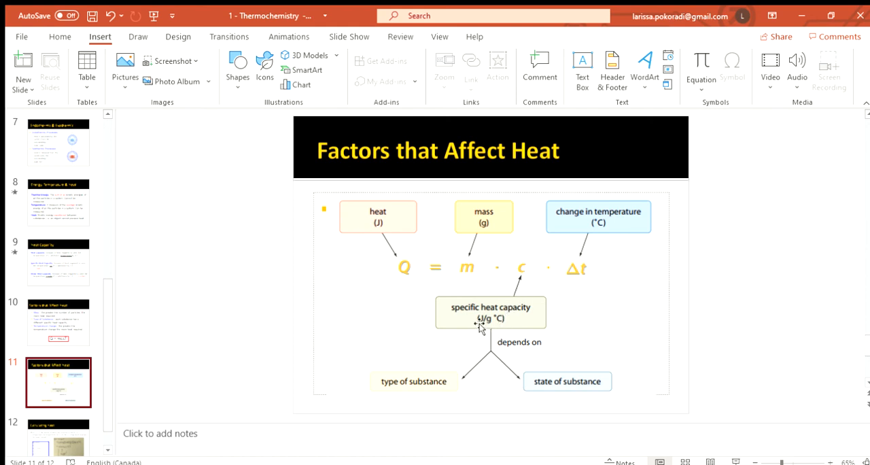
pyautogui.moveTo(503, 329)
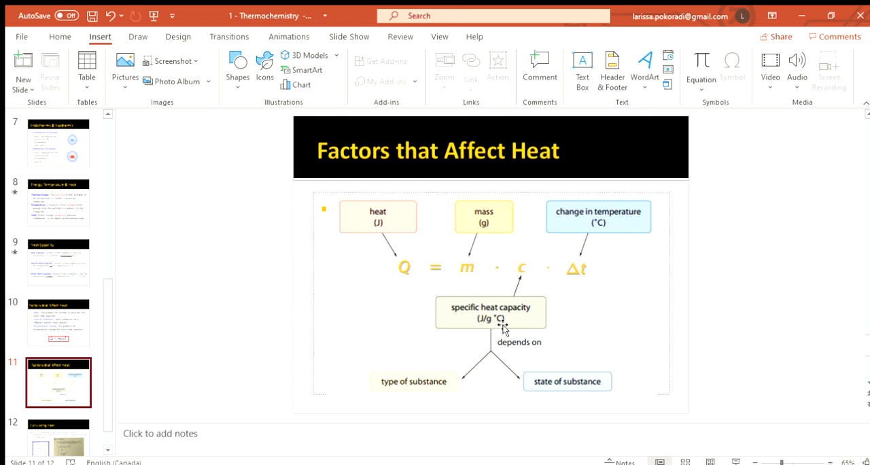
pyautogui.moveTo(582, 279)
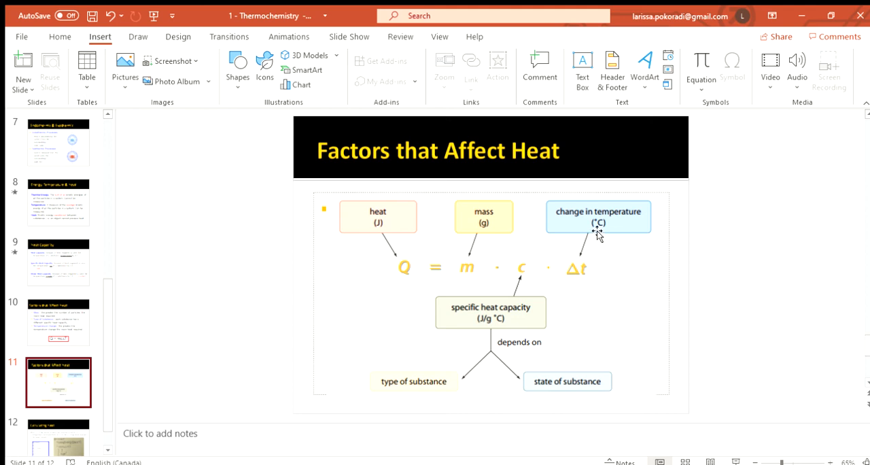
pyautogui.moveTo(593, 246)
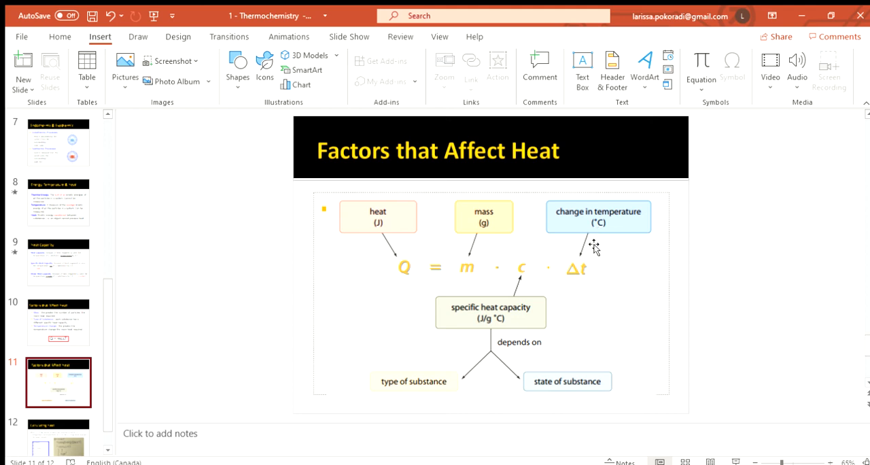
pyautogui.moveTo(488, 229)
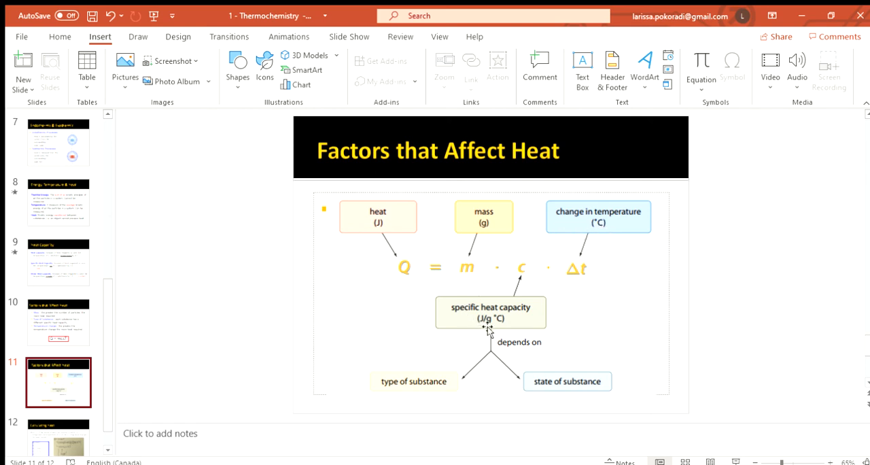
pyautogui.moveTo(488, 325)
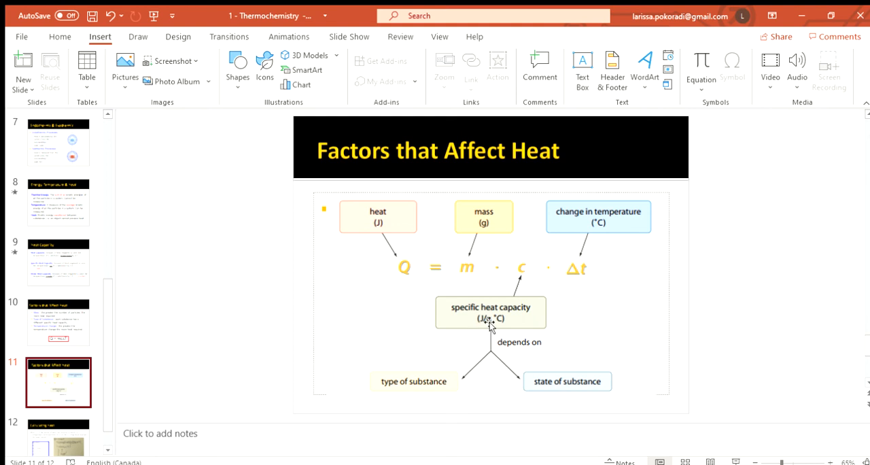
pyautogui.moveTo(474, 329)
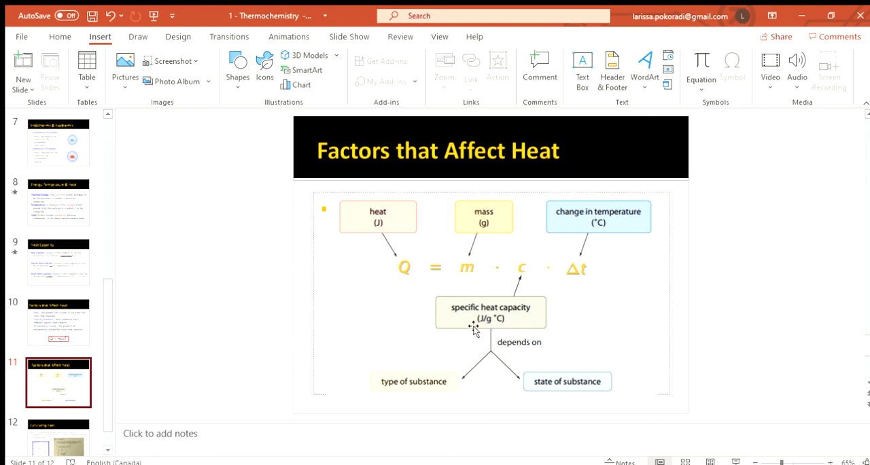
pyautogui.moveTo(492, 335)
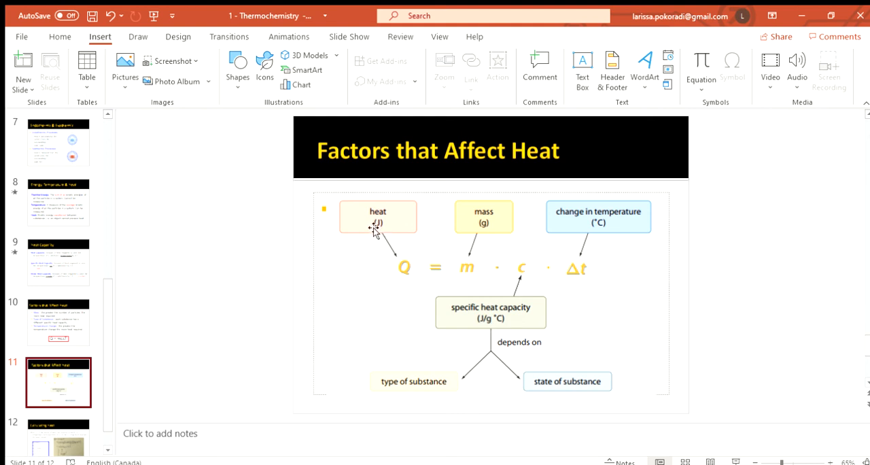
pyautogui.moveTo(477, 319)
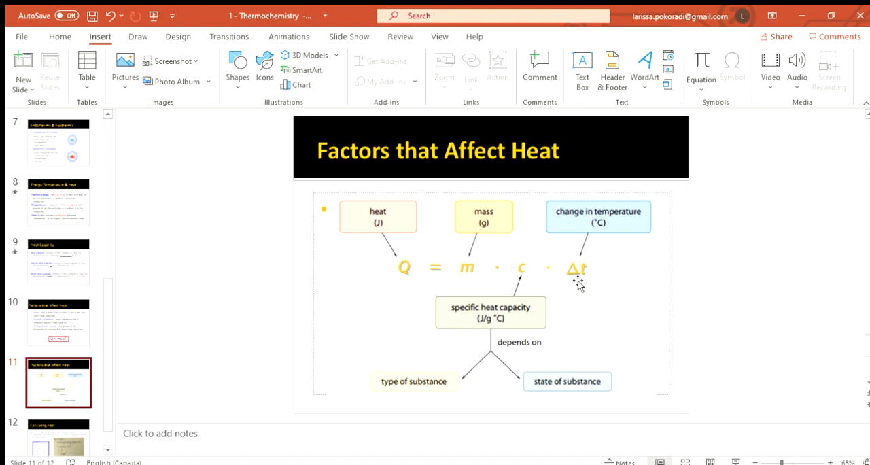
pyautogui.moveTo(391, 282)
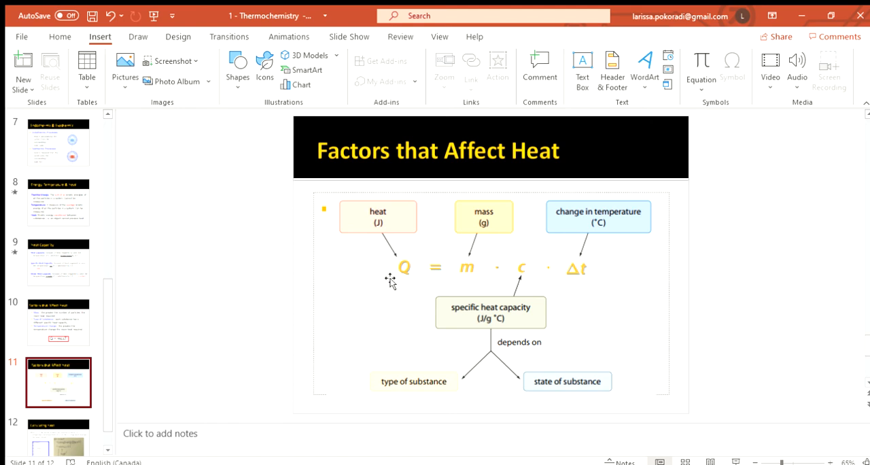
pyautogui.moveTo(501, 262)
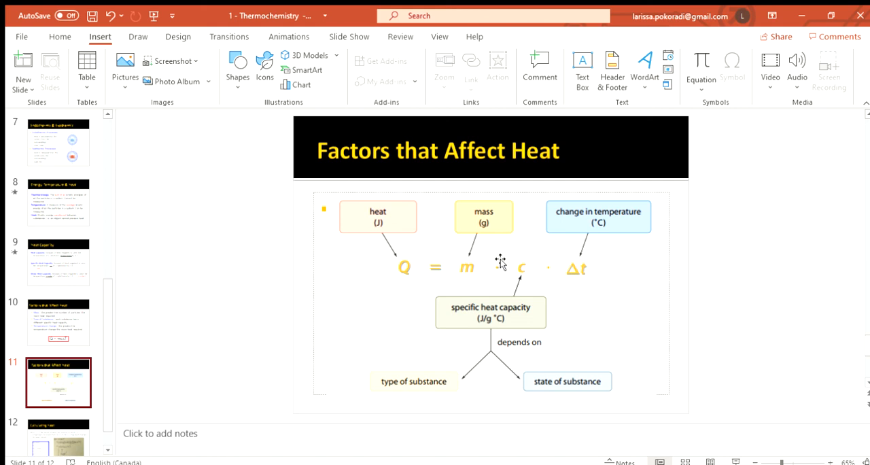
pyautogui.click(58, 412)
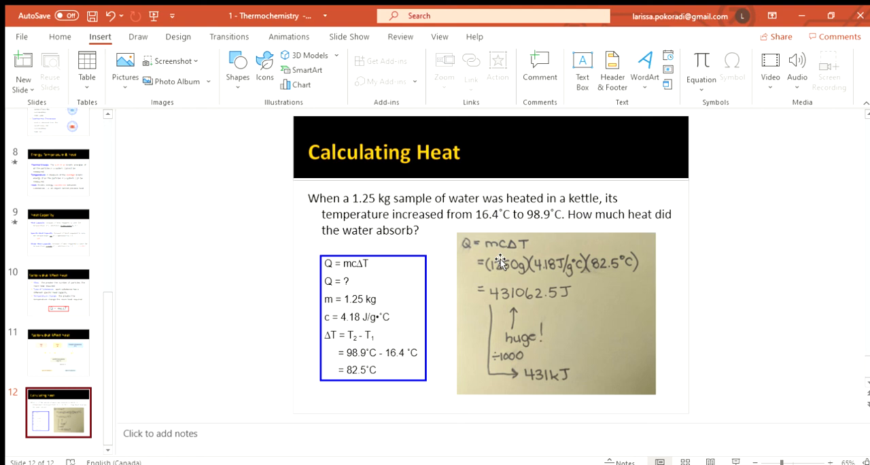
pyautogui.moveTo(568, 267)
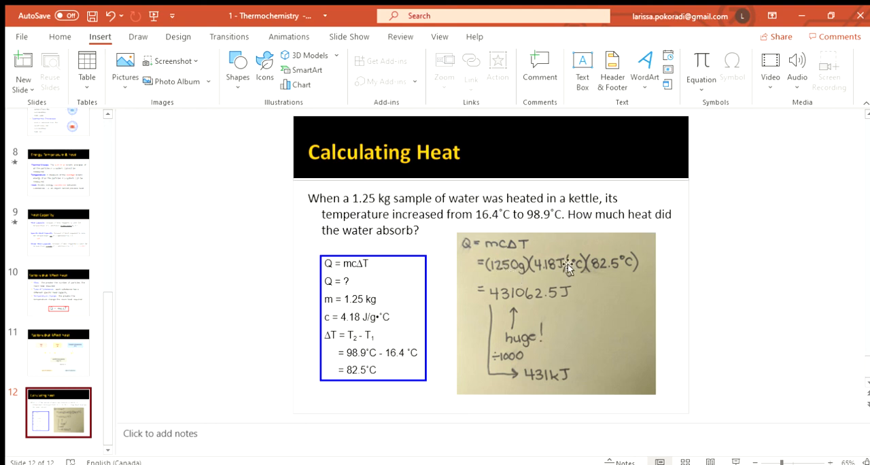
pyautogui.moveTo(474, 242)
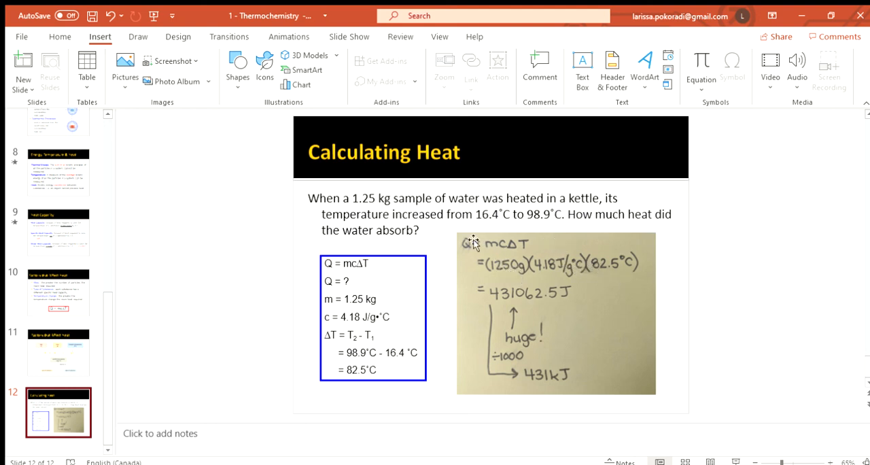
pyautogui.moveTo(637, 259)
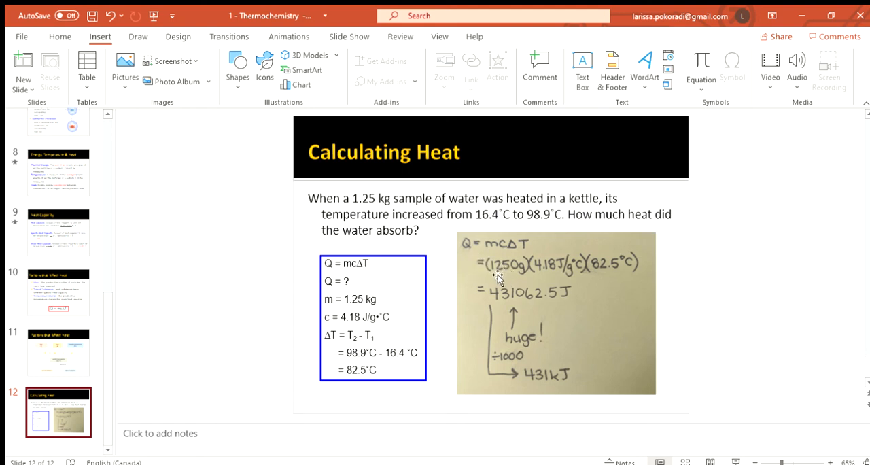
pyautogui.moveTo(499, 268)
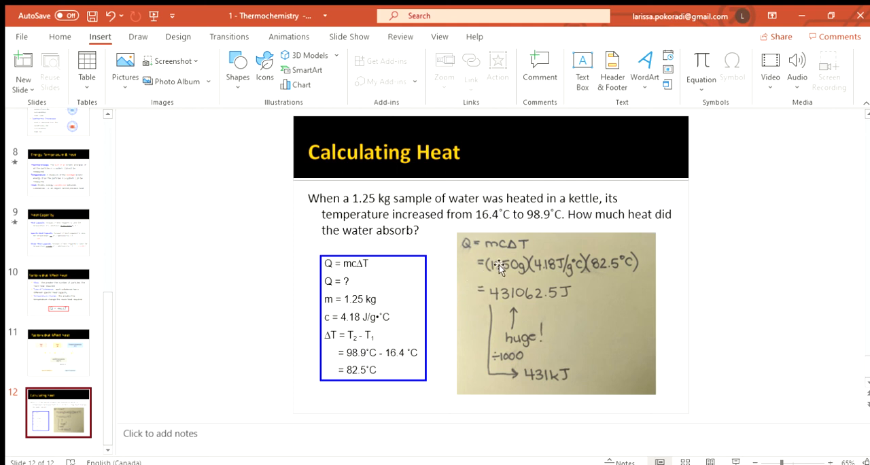
pyautogui.moveTo(492, 282)
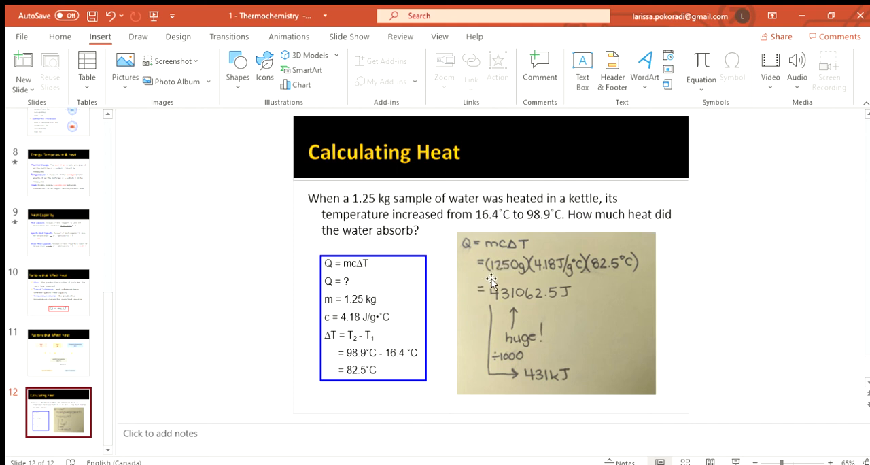
pyautogui.moveTo(521, 278)
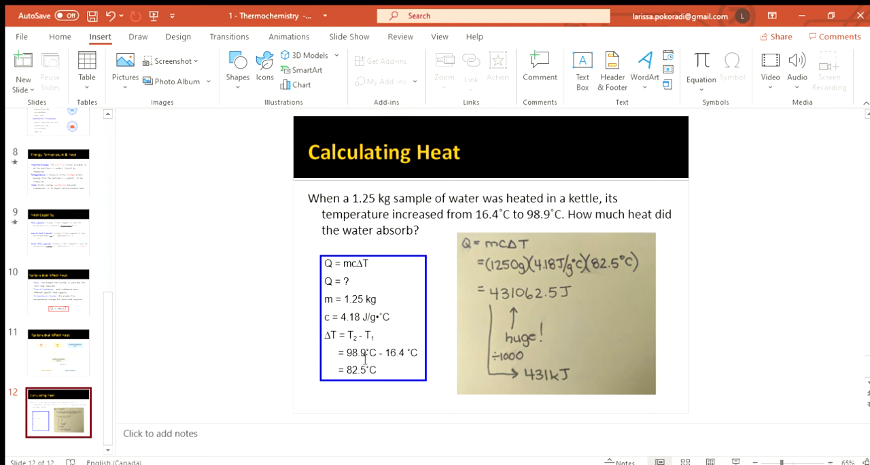
pyautogui.moveTo(594, 288)
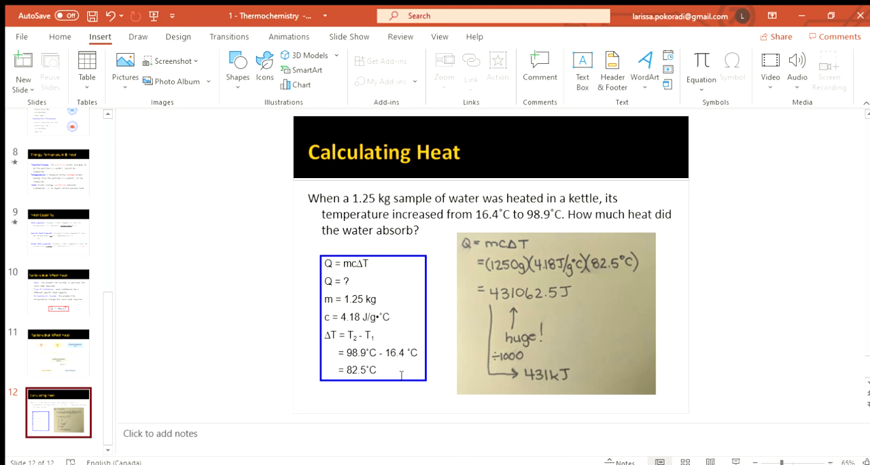
pyautogui.moveTo(617, 265)
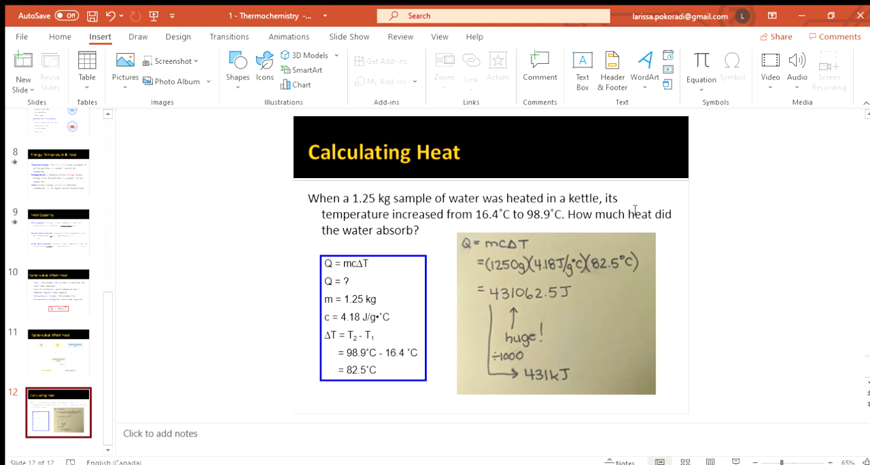
pyautogui.moveTo(576, 237)
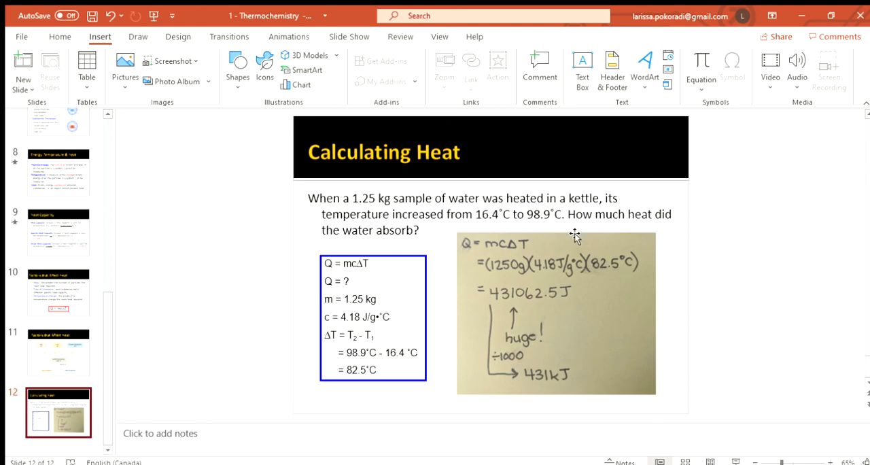
pyautogui.moveTo(375, 318)
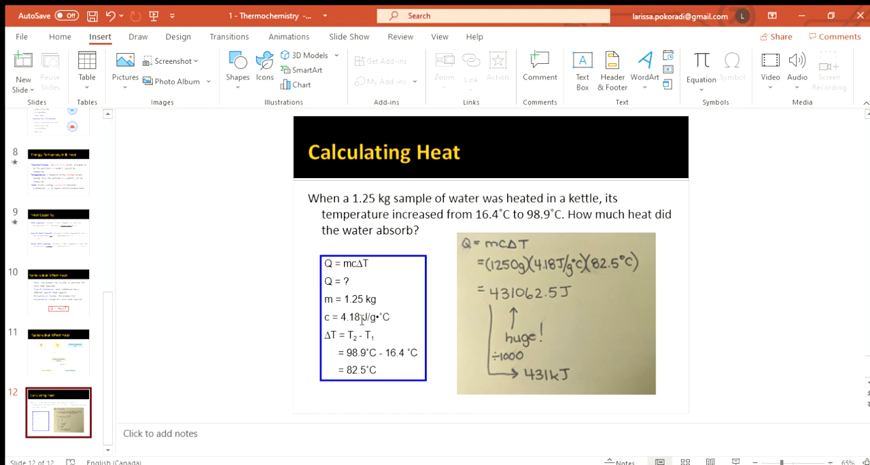
pyautogui.moveTo(541, 275)
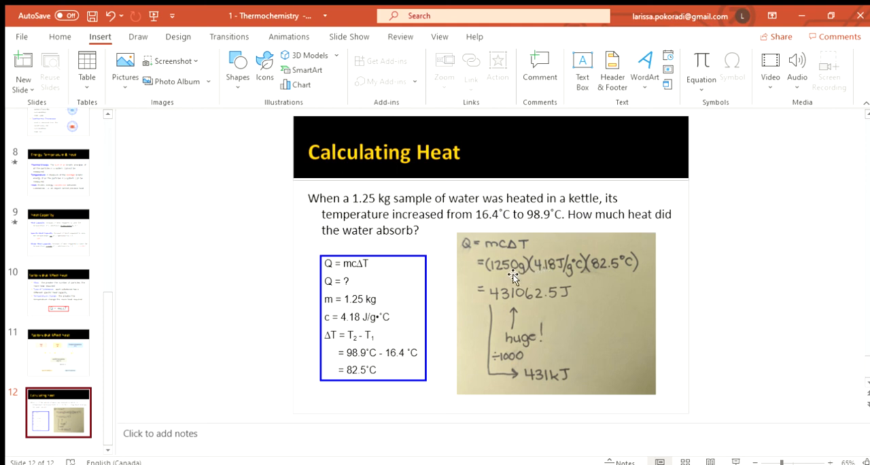
pyautogui.moveTo(551, 284)
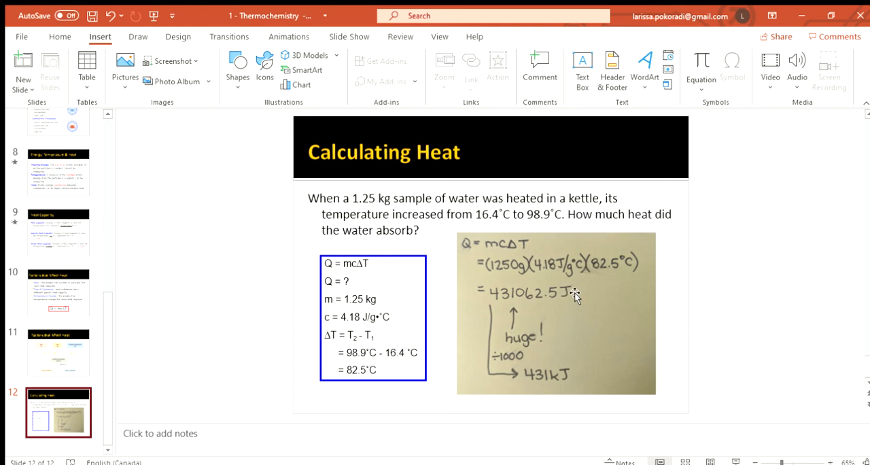
pyautogui.moveTo(575, 304)
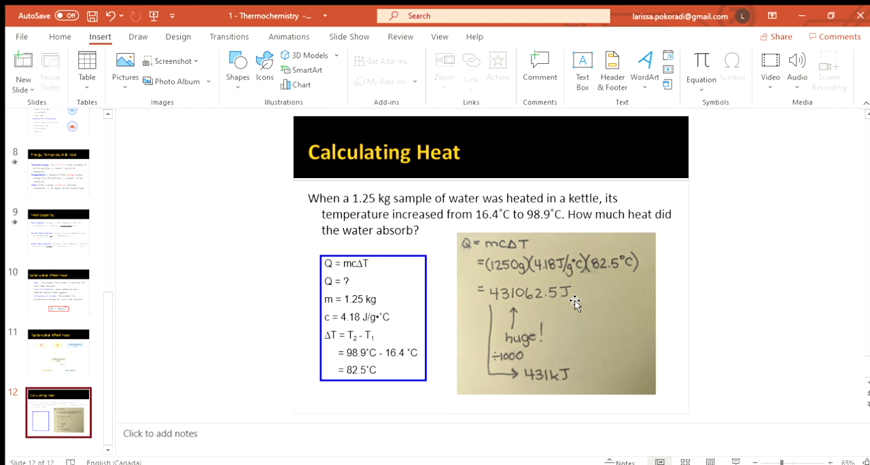
pyautogui.moveTo(572, 304)
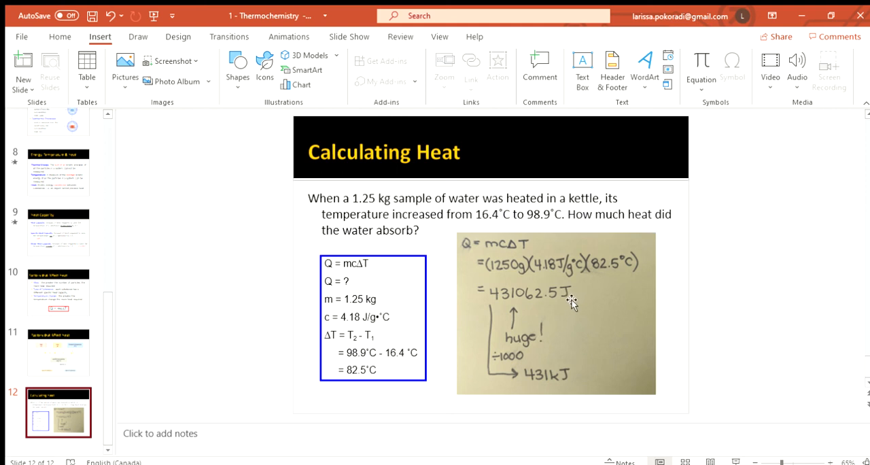
pyautogui.moveTo(550, 307)
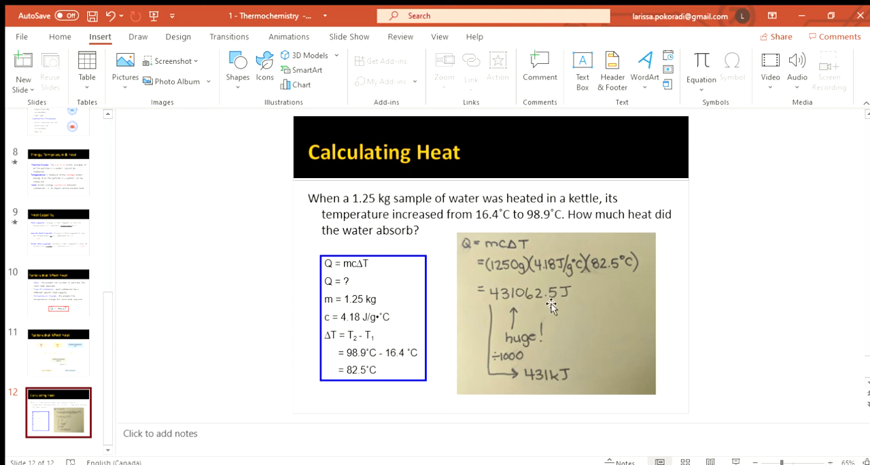
pyautogui.moveTo(524, 304)
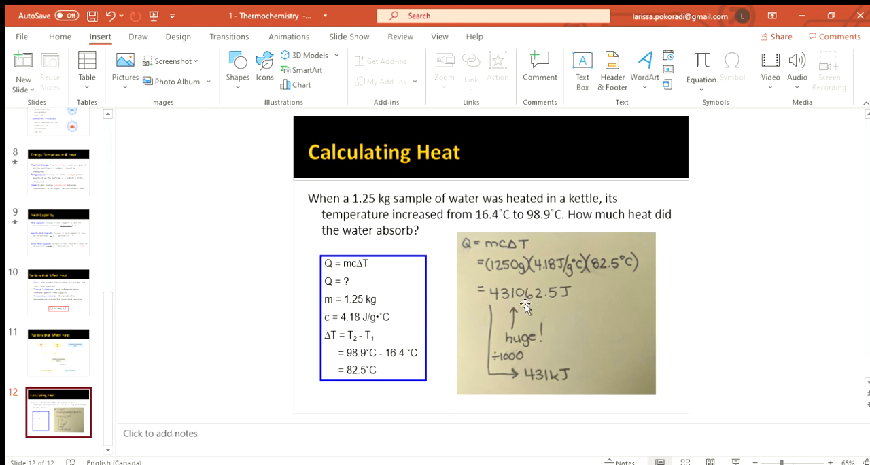
pyautogui.moveTo(532, 308)
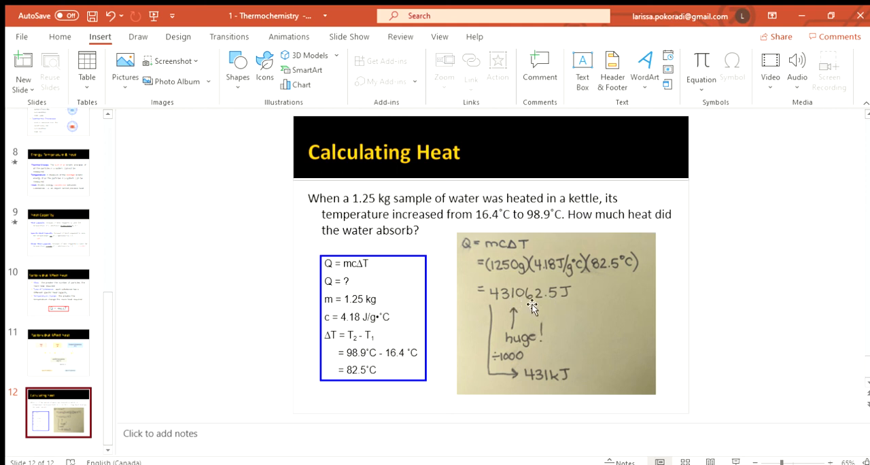
pyautogui.moveTo(513, 305)
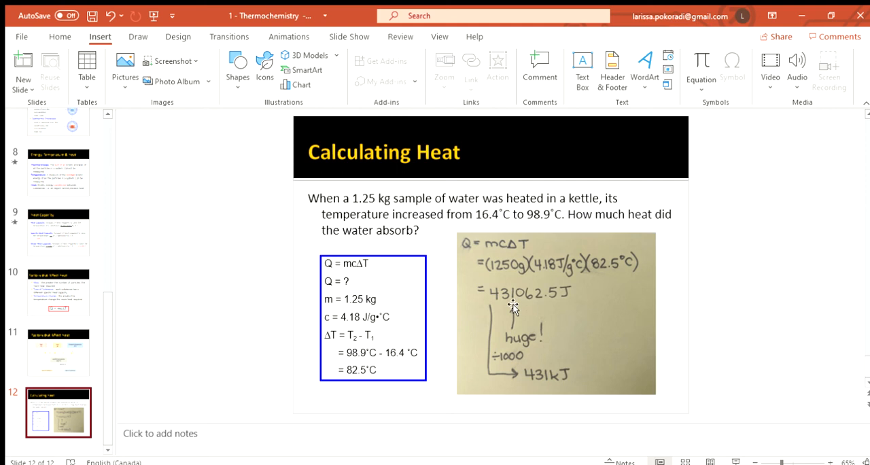
pyautogui.moveTo(528, 311)
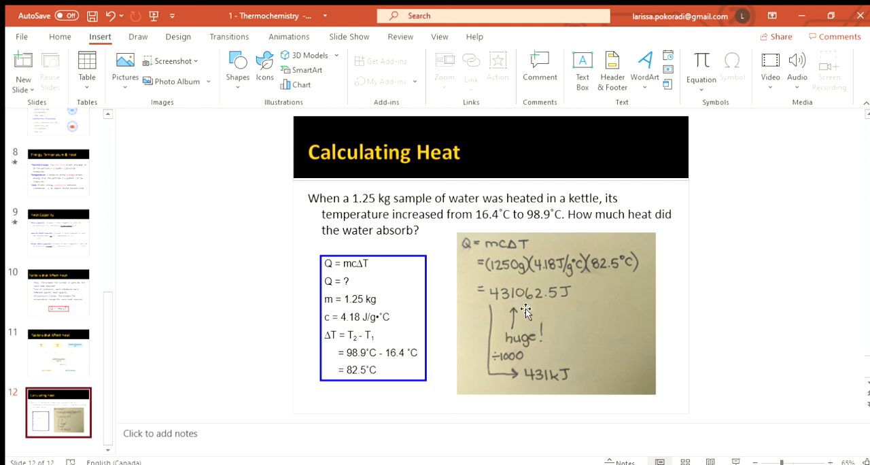
pyautogui.moveTo(520, 359)
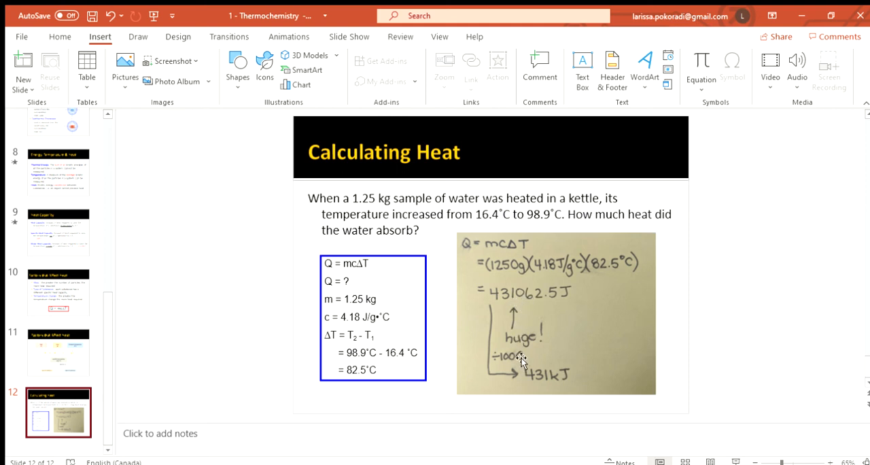
pyautogui.moveTo(574, 297)
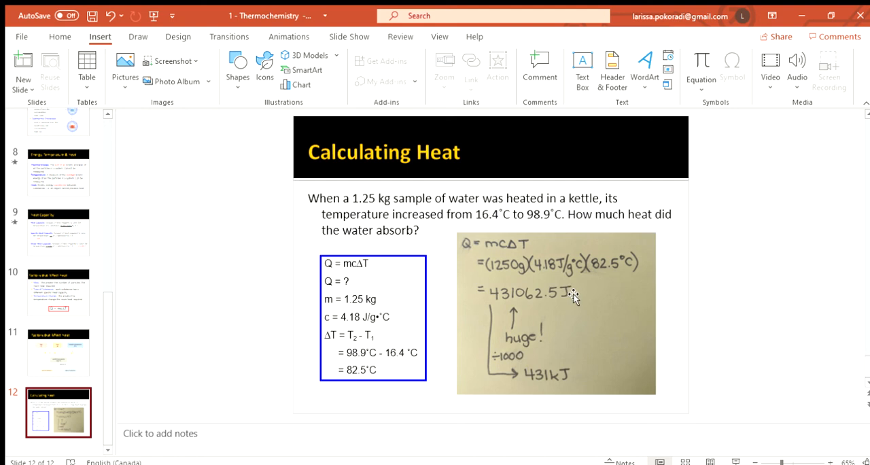
pyautogui.moveTo(565, 394)
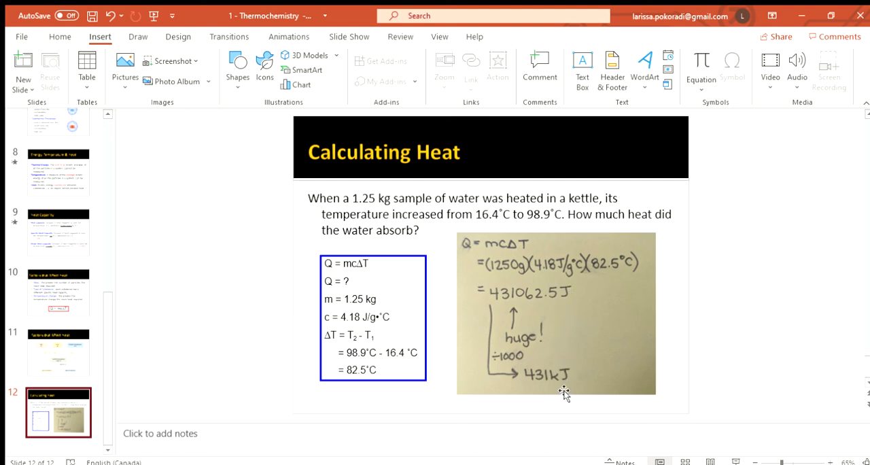
pyautogui.moveTo(576, 368)
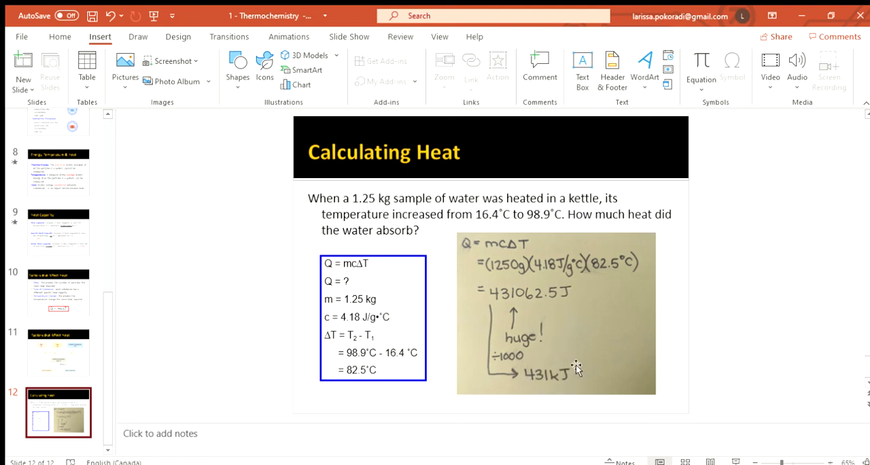
pyautogui.moveTo(718, 196)
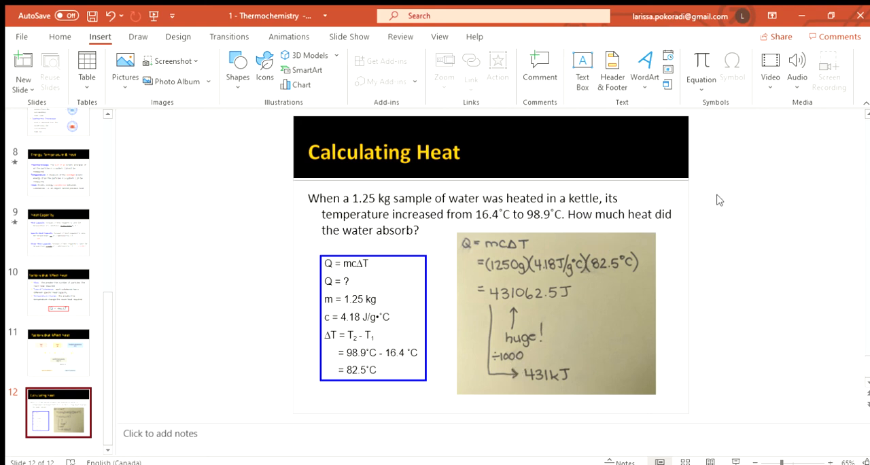
pyautogui.moveTo(716, 185)
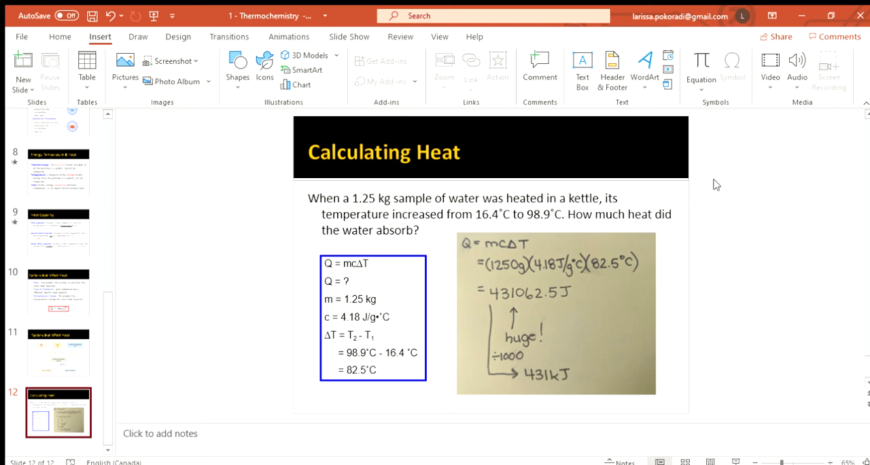
pyautogui.moveTo(467, 243)
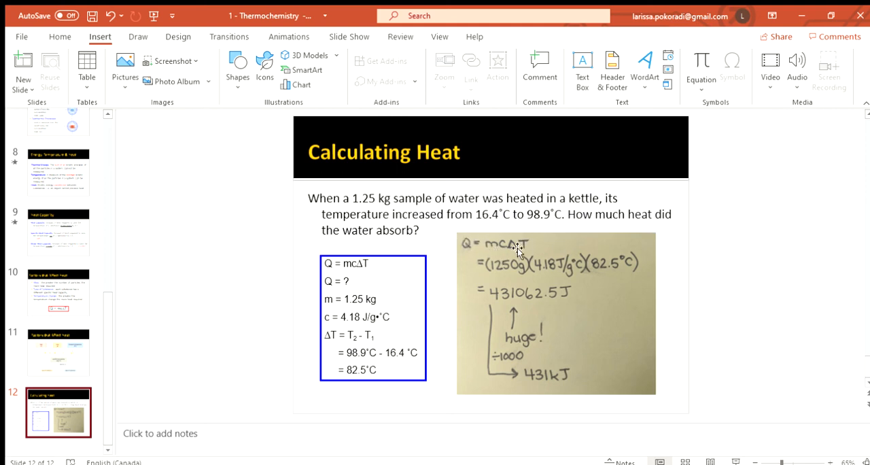
pyautogui.moveTo(815, 87)
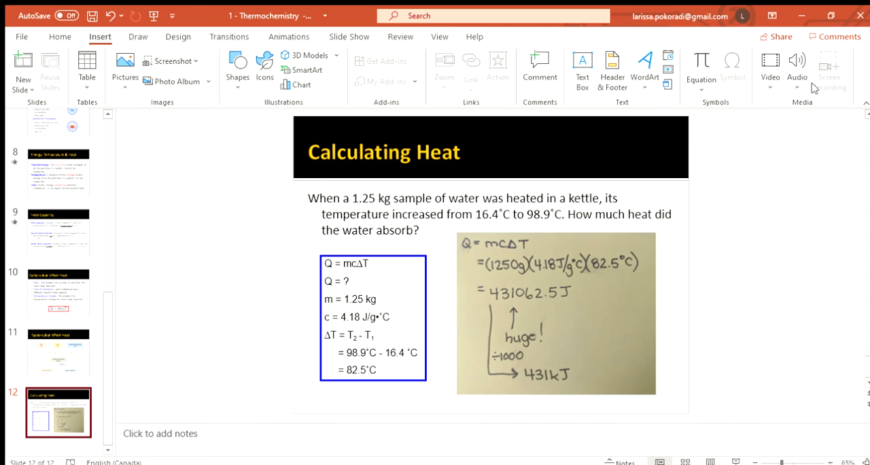